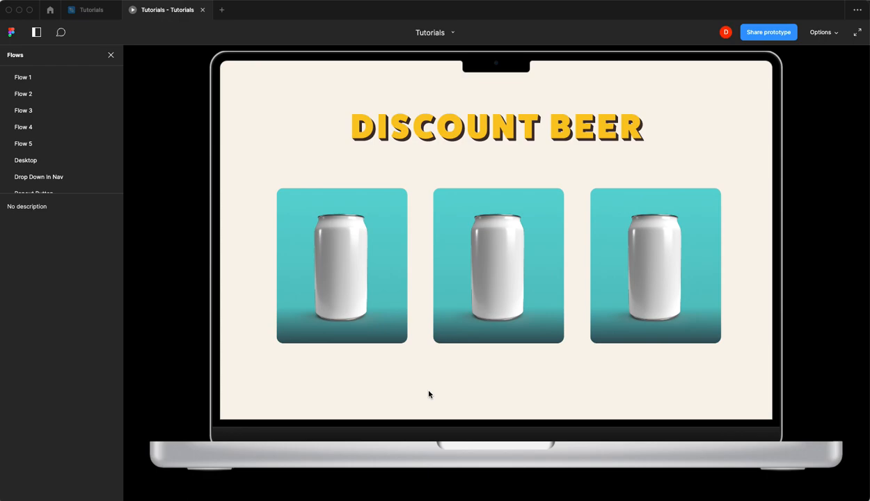
pyautogui.moveTo(388, 395)
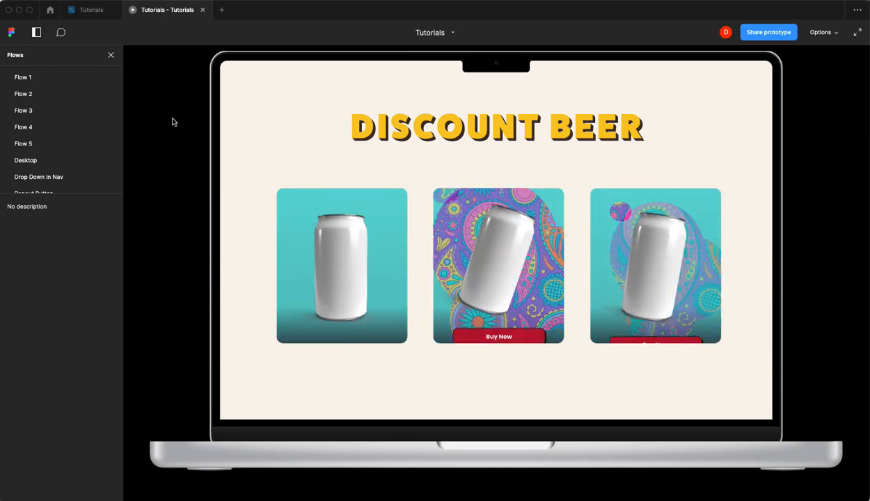
# Step: Leave the prototype preview and return to the design file
pyautogui.click(203, 10)
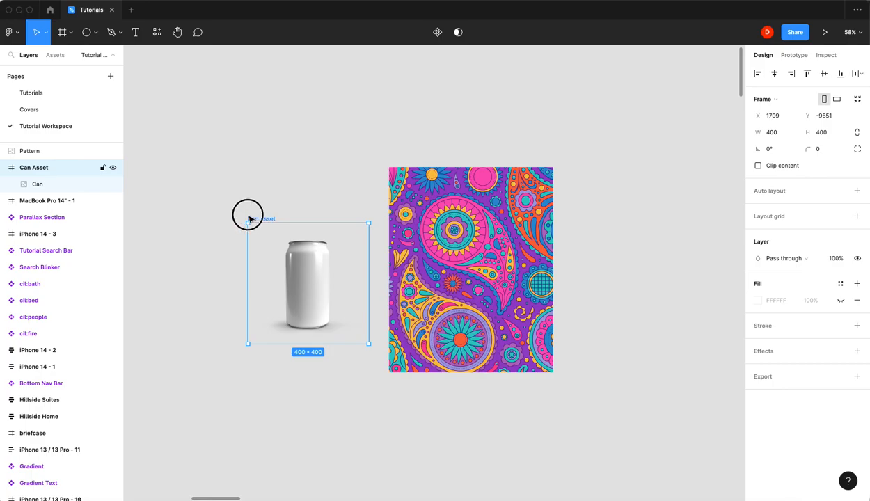
# Step: Add tilted-can variants to the Can Asset component set, rotating the copies about -30°
pyautogui.click(471, 270)
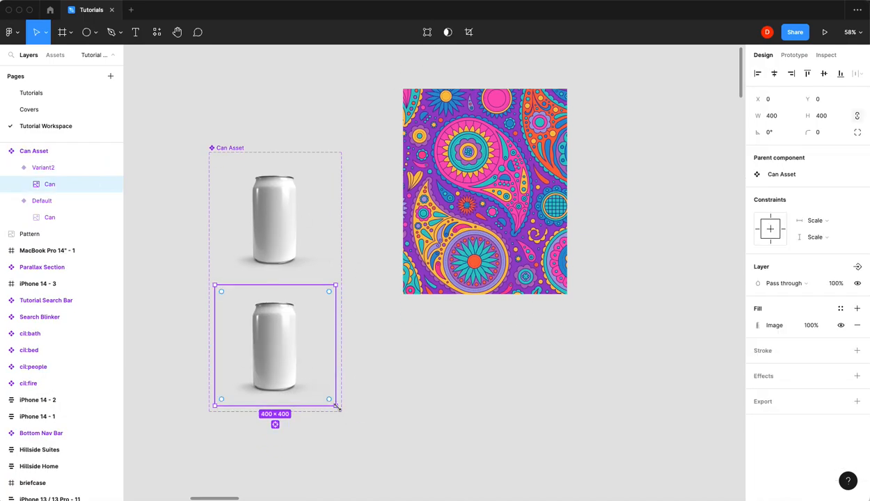
pyautogui.moveTo(276, 423); pyautogui.dragTo(294, 423)
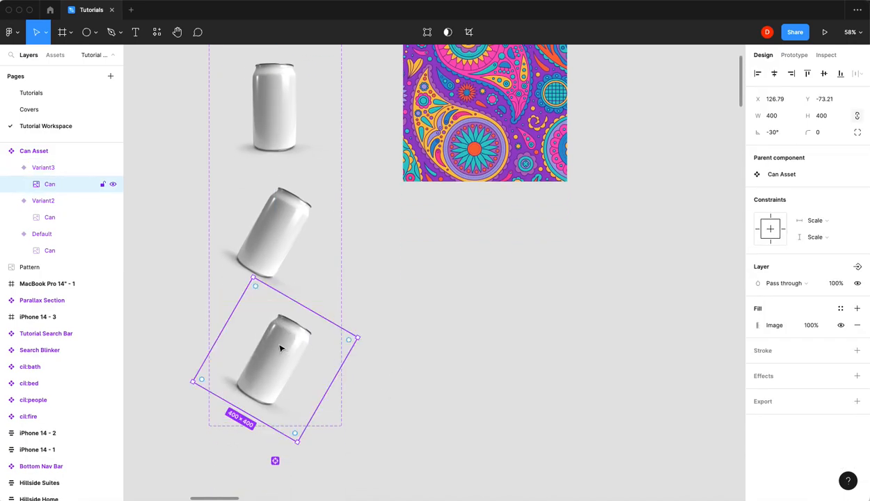
pyautogui.moveTo(305, 362)
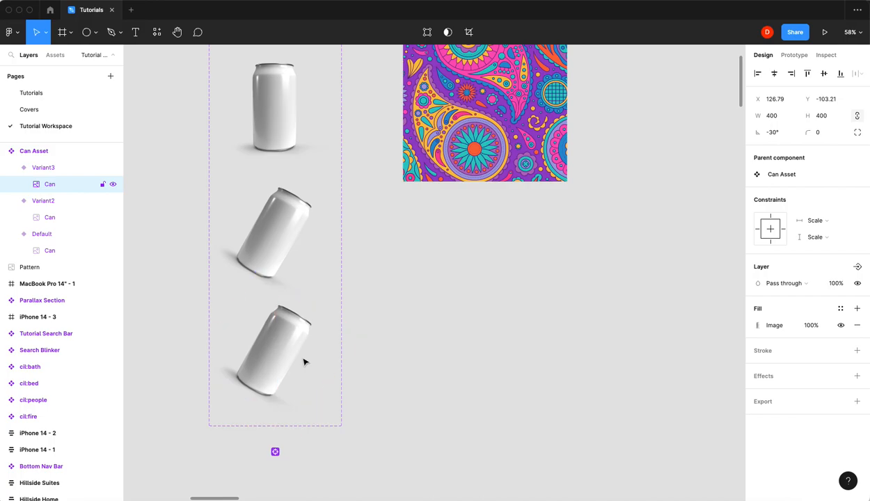
pyautogui.click(426, 338)
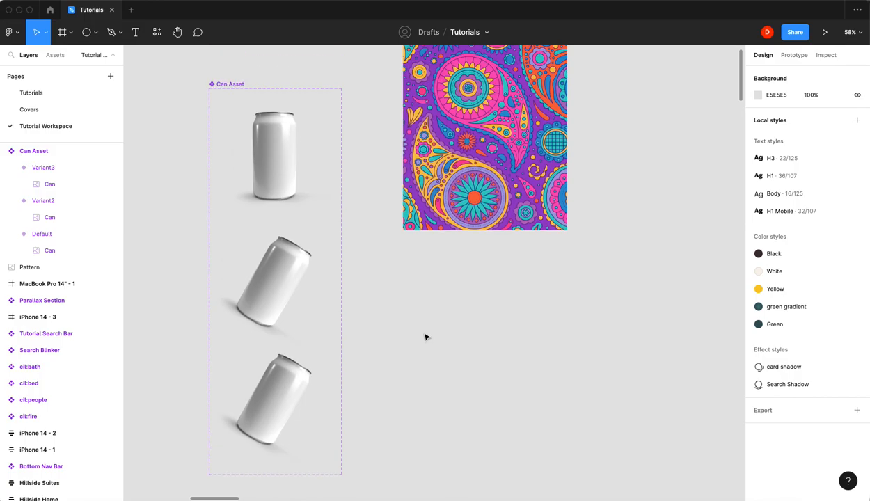
pyautogui.moveTo(309, 281)
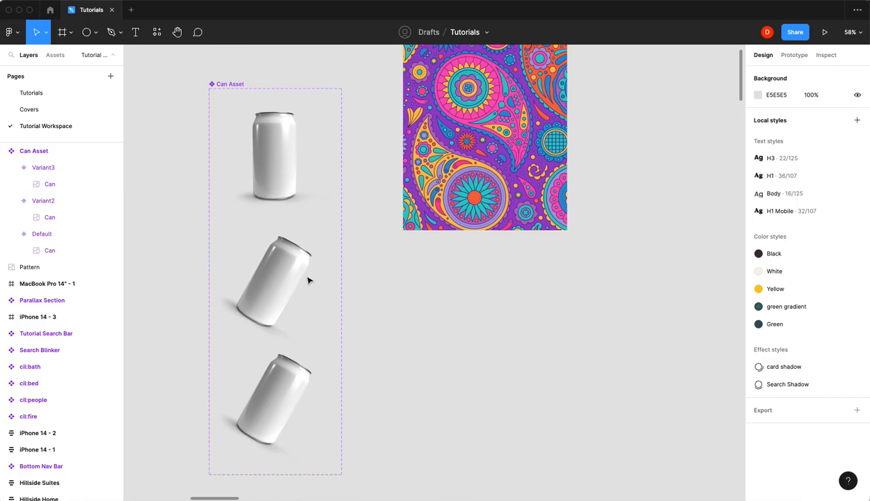
# Step: Link Variant2 and Variant3 with After delay 1 ms → Change to, Smart animate, Ease out, 600 ms
pyautogui.click(793, 56)
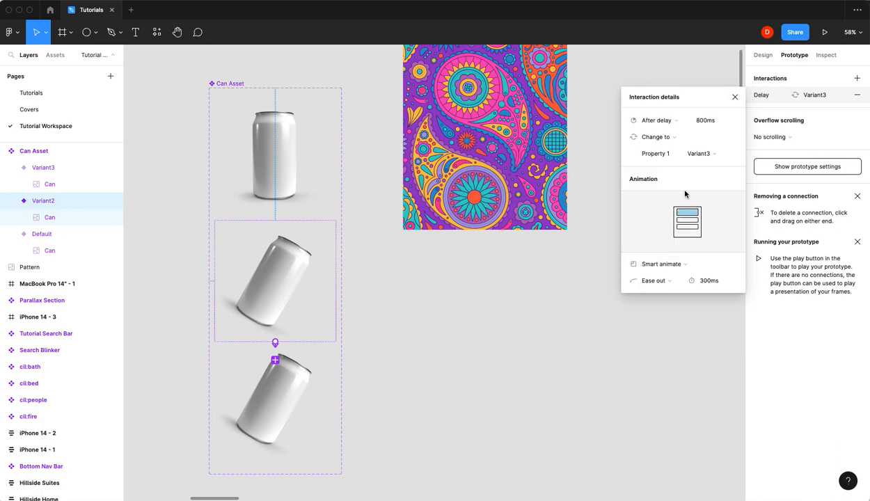
pyautogui.click(715, 119)
pyautogui.write('1')
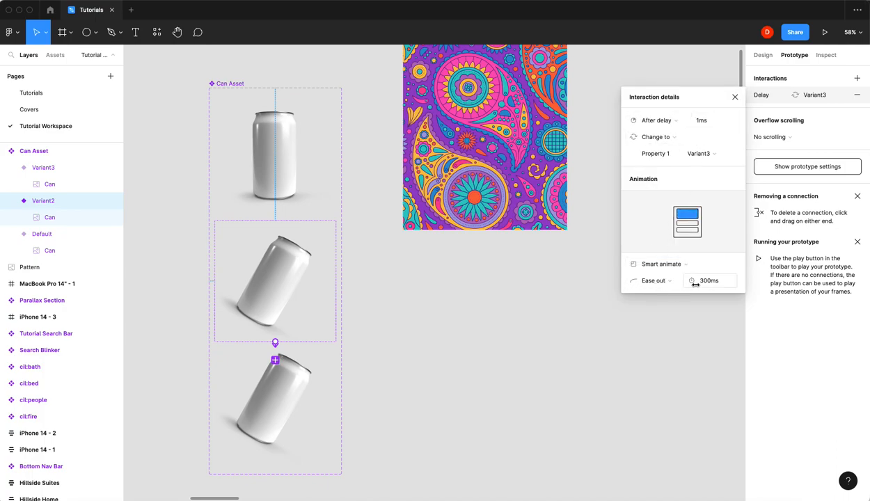
pyautogui.write('600')
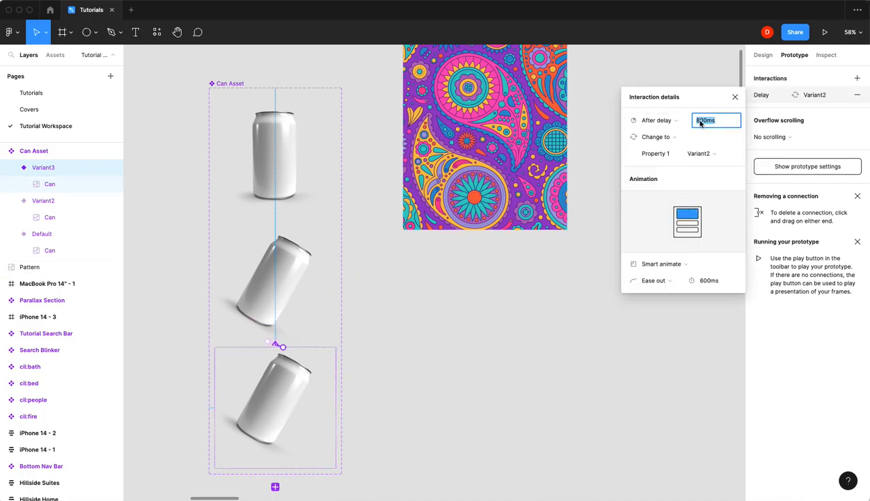
pyautogui.write('1ms')
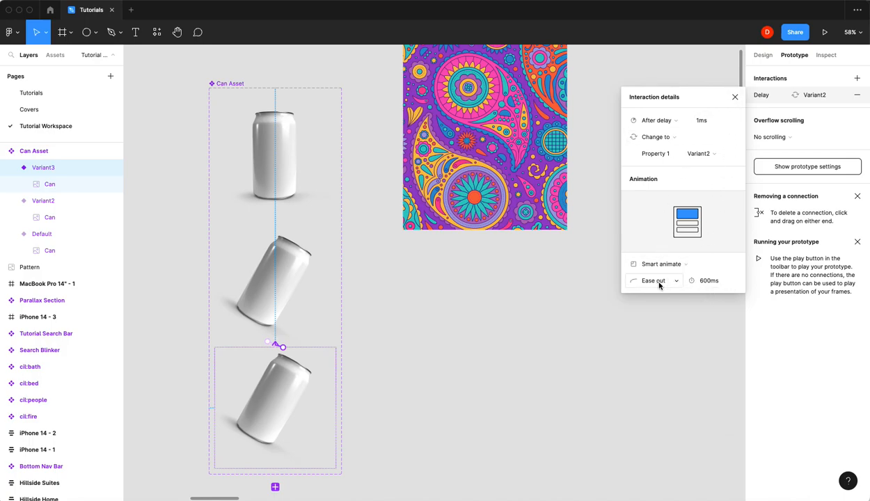
pyautogui.click(654, 281)
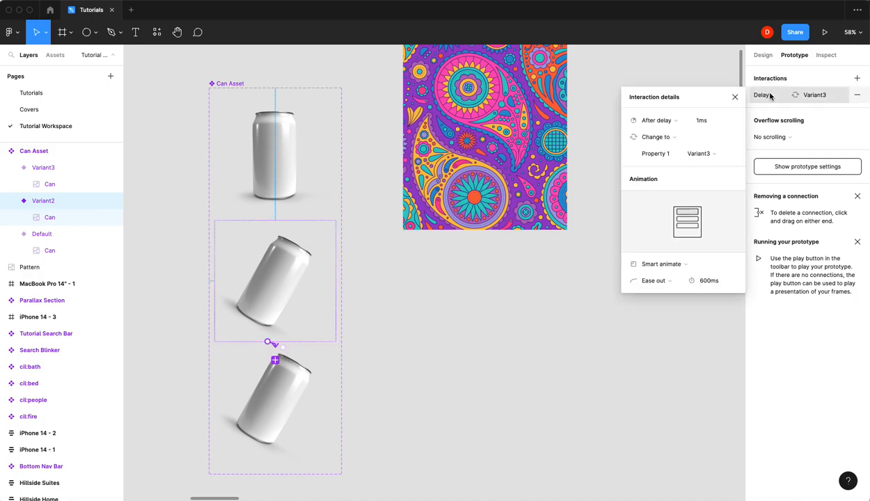
pyautogui.click(652, 281)
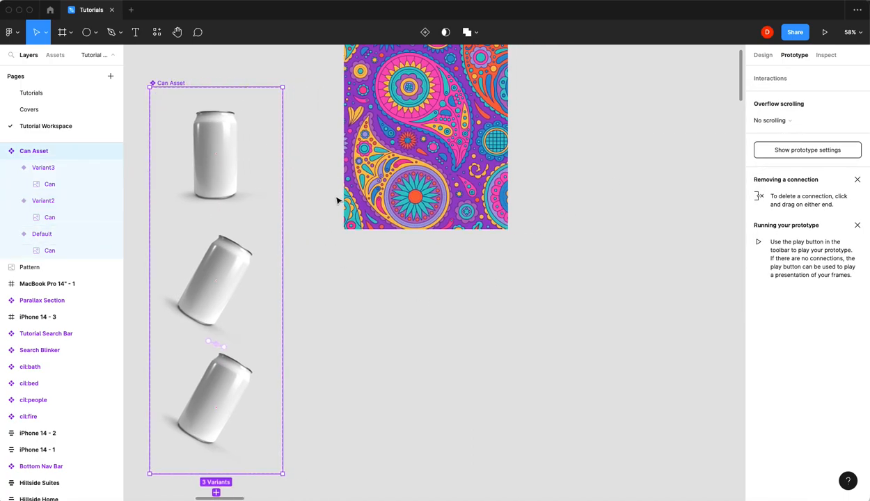
# Step: Draw a new frame below the pattern sized 400 × 500 with corner radius 20
pyautogui.click(762, 55)
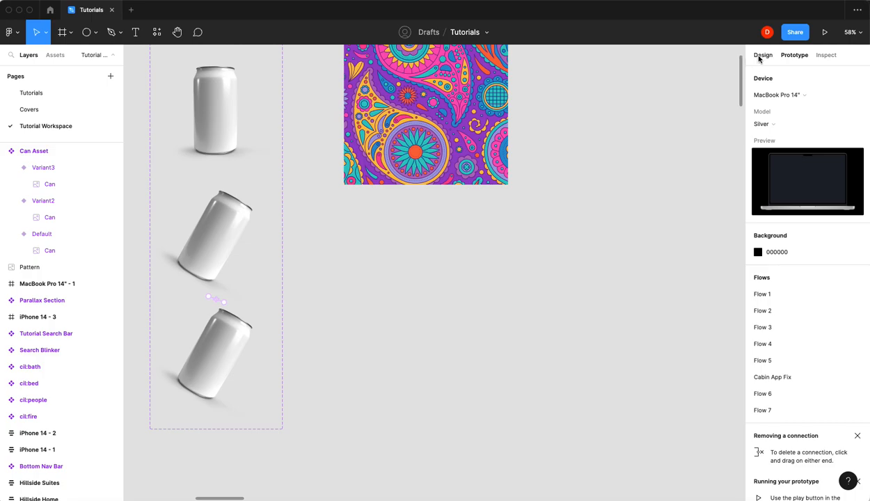
pyautogui.click(61, 32)
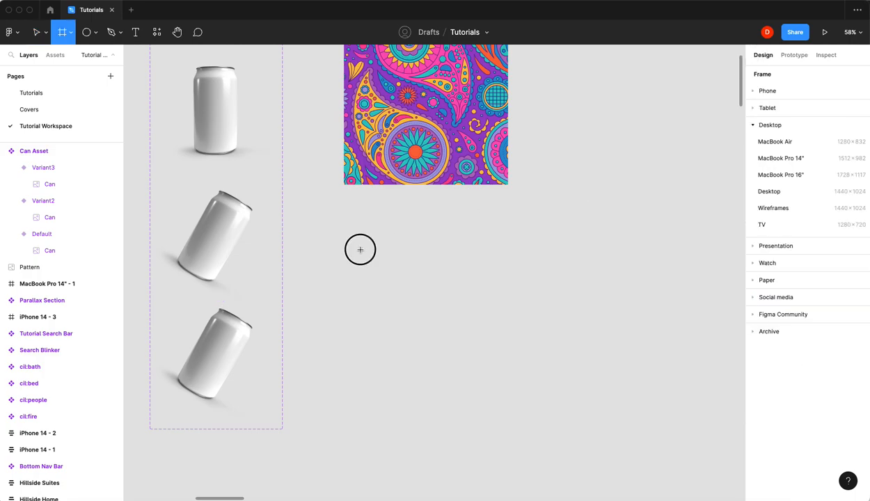
pyautogui.moveTo(359, 250); pyautogui.dragTo(476, 384)
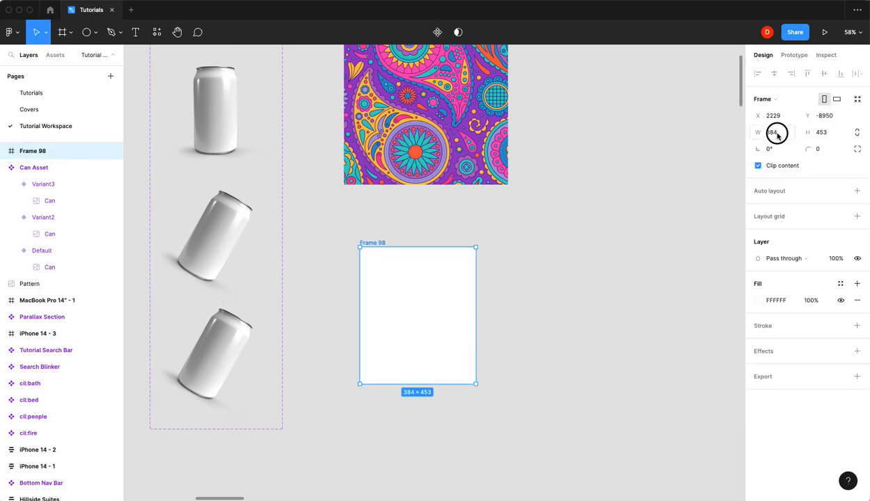
pyautogui.write('400')
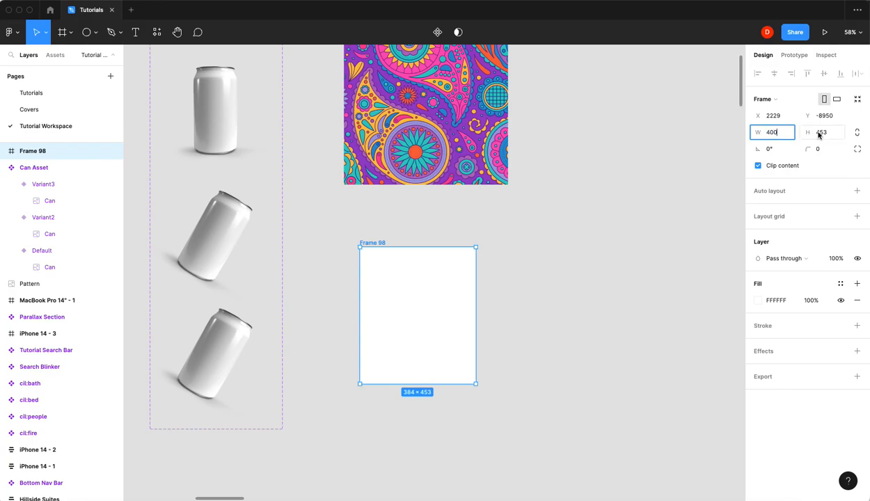
pyautogui.write('500')
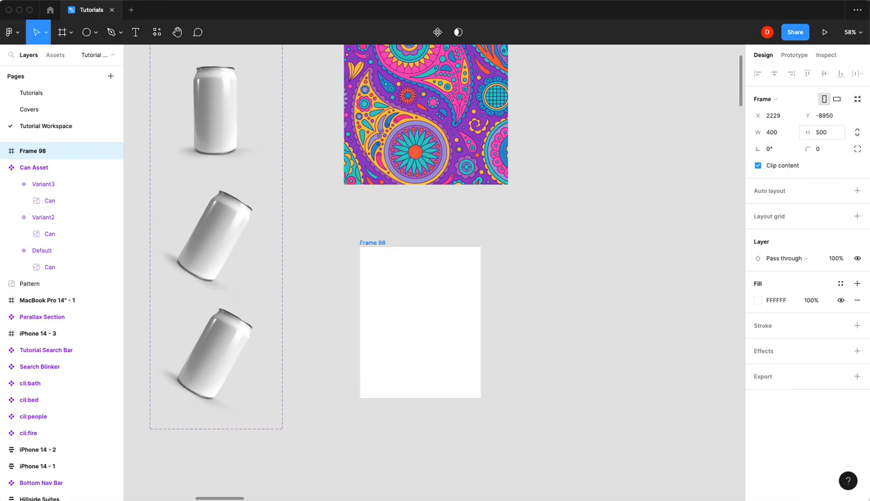
pyautogui.write('20')
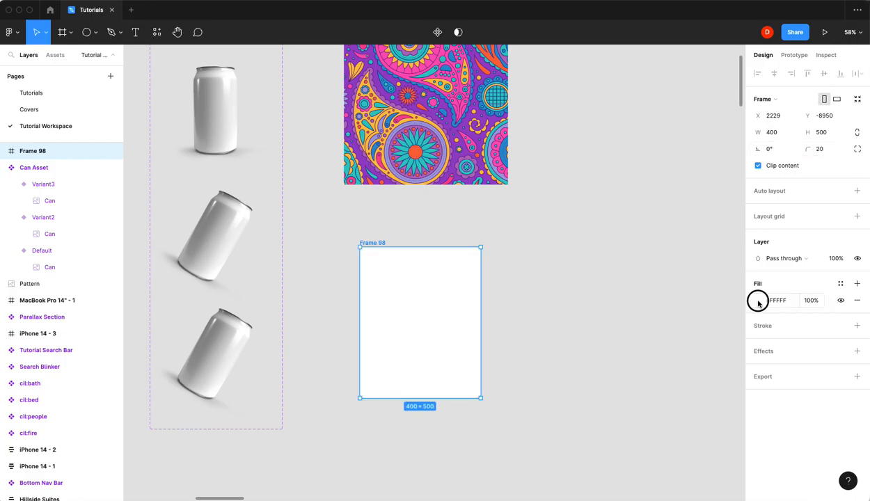
# Step: Change the frame's fill to a linear gradient with a darker teal lower stop
pyautogui.click(757, 300)
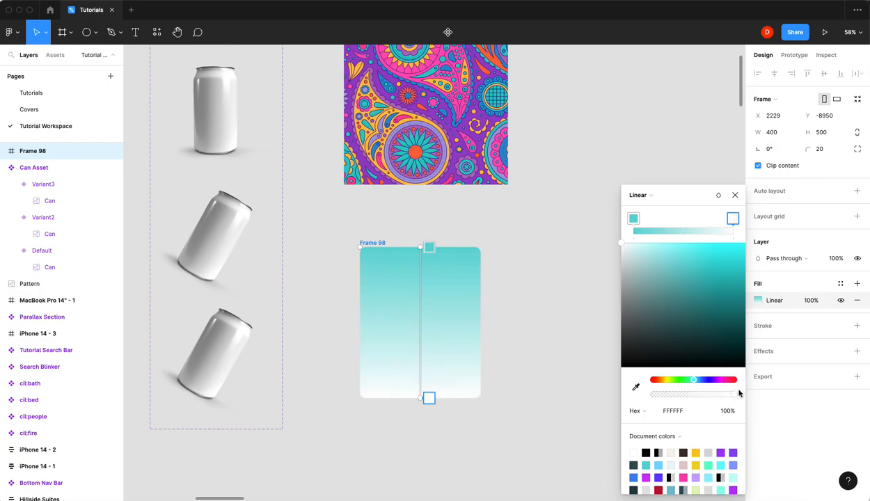
pyautogui.click(674, 278)
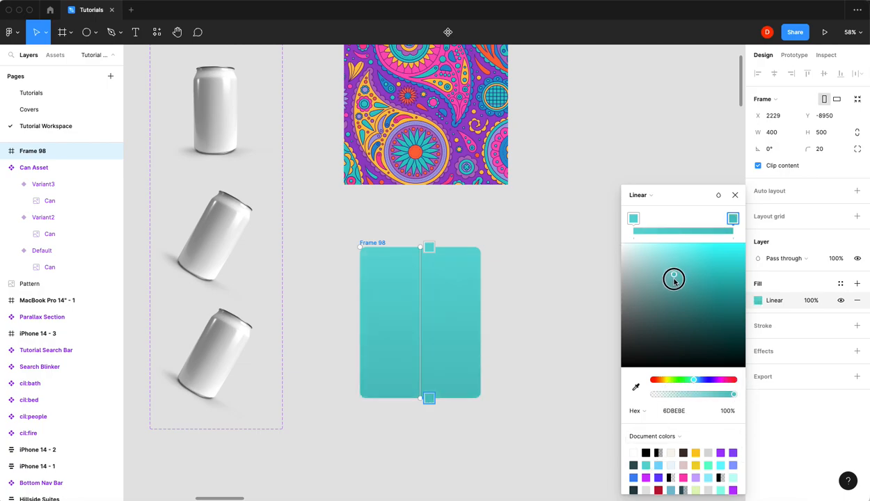
pyautogui.moveTo(672, 279); pyautogui.dragTo(672, 304)
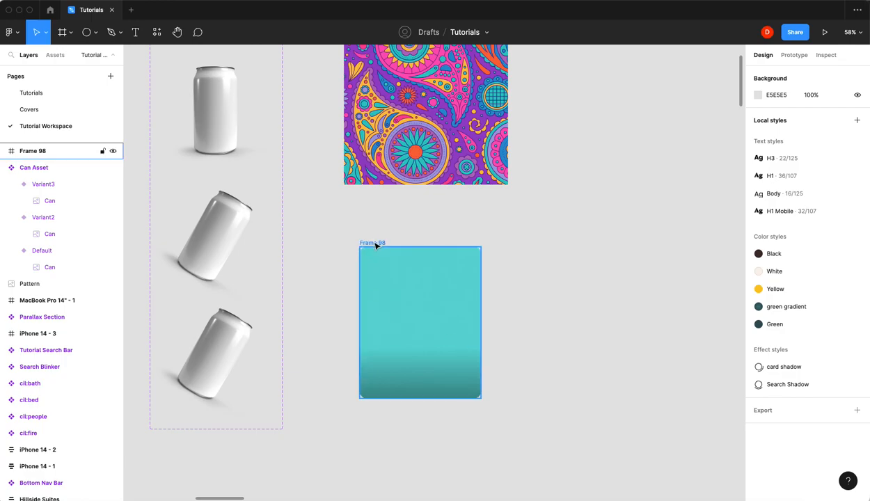
pyautogui.click(43, 217)
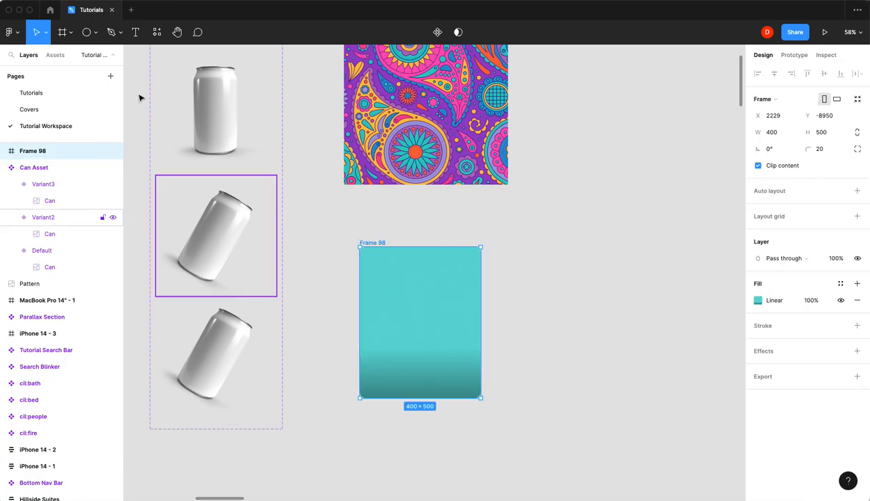
# Step: Drag a Can Asset instance from local components into the teal tile and centre it horizontally
pyautogui.click(56, 56)
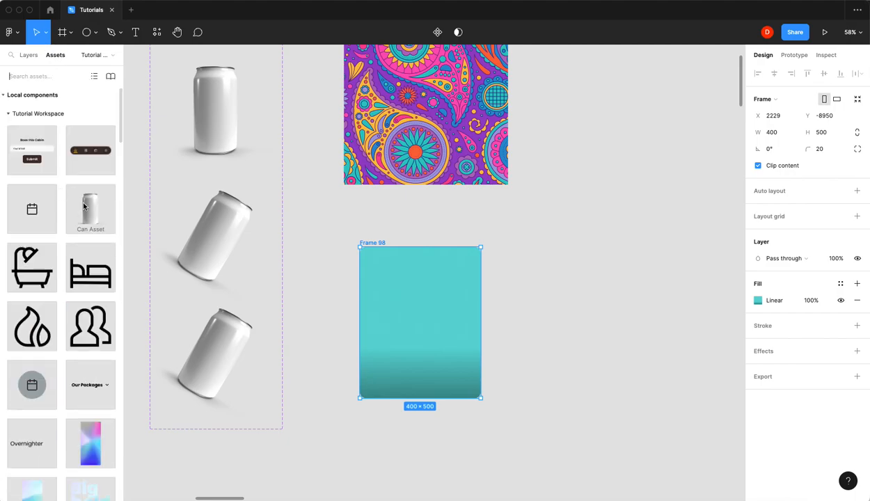
pyautogui.moveTo(89, 208); pyautogui.dragTo(434, 320)
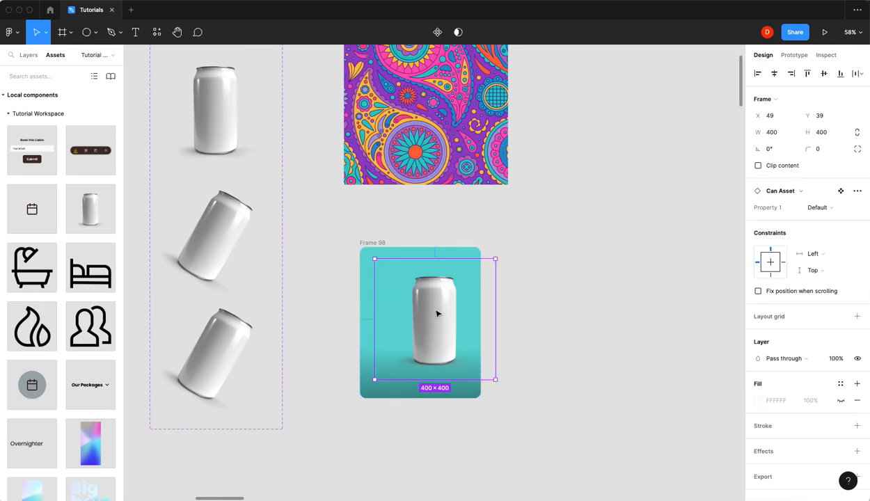
pyautogui.moveTo(437, 313); pyautogui.dragTo(420, 323)
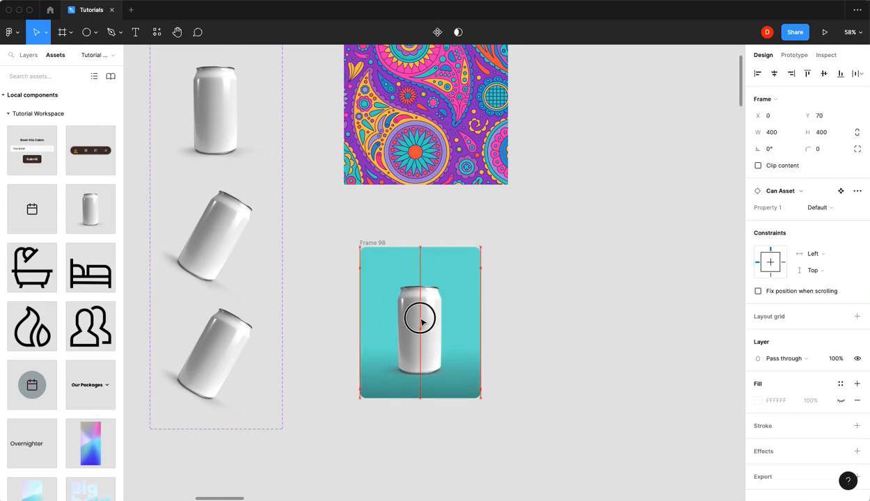
pyautogui.click(535, 301)
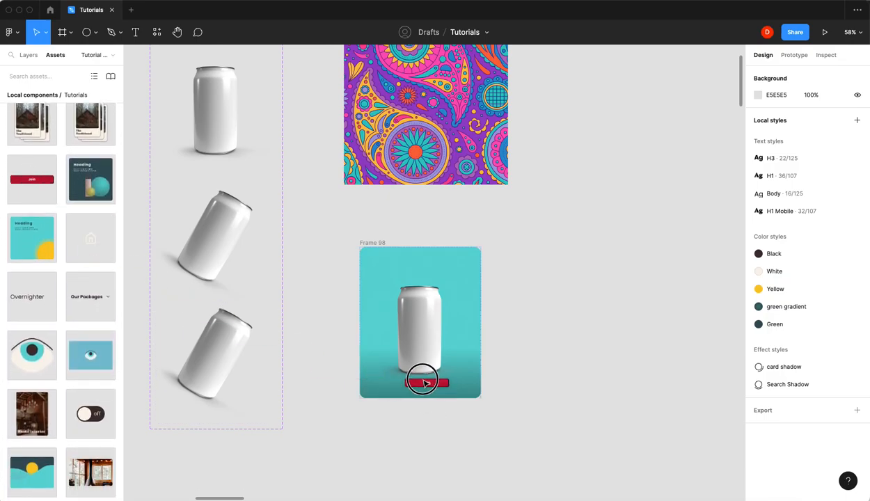
# Step: Add the red button to the tile, narrow it, and label it 'Buy Now'
pyautogui.click(420, 382)
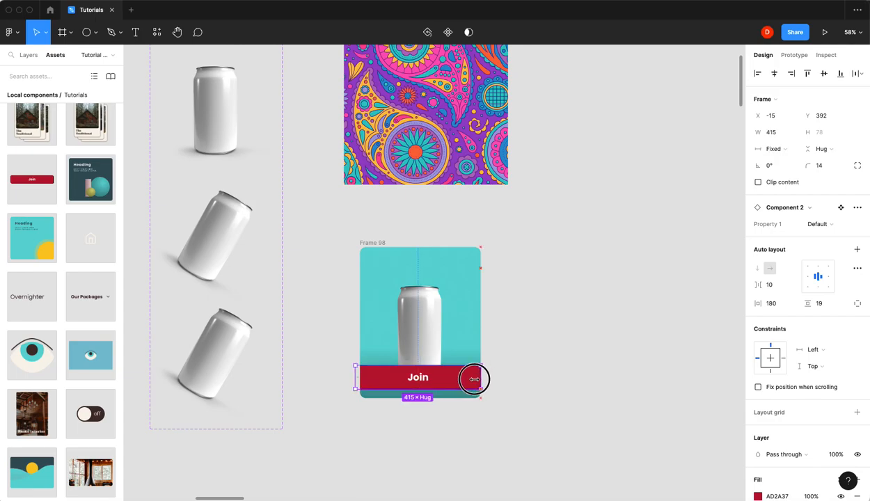
pyautogui.moveTo(473, 378); pyautogui.dragTo(434, 378)
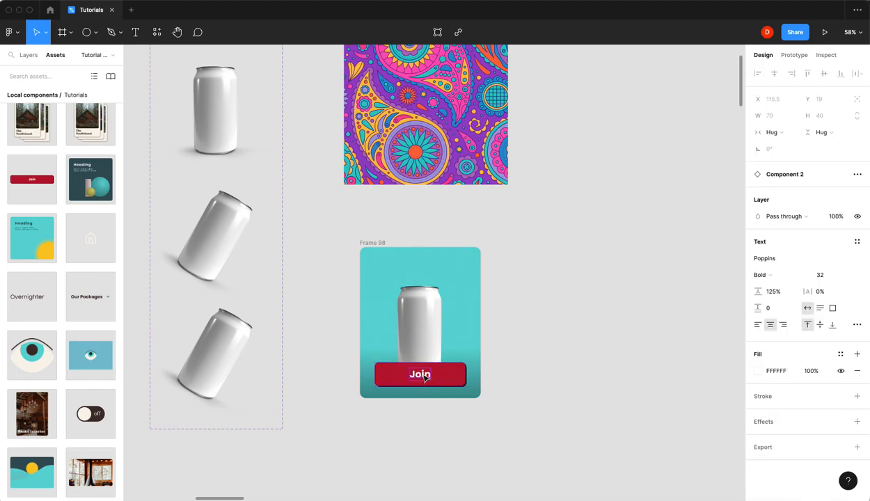
pyautogui.doubleClick(420, 374)
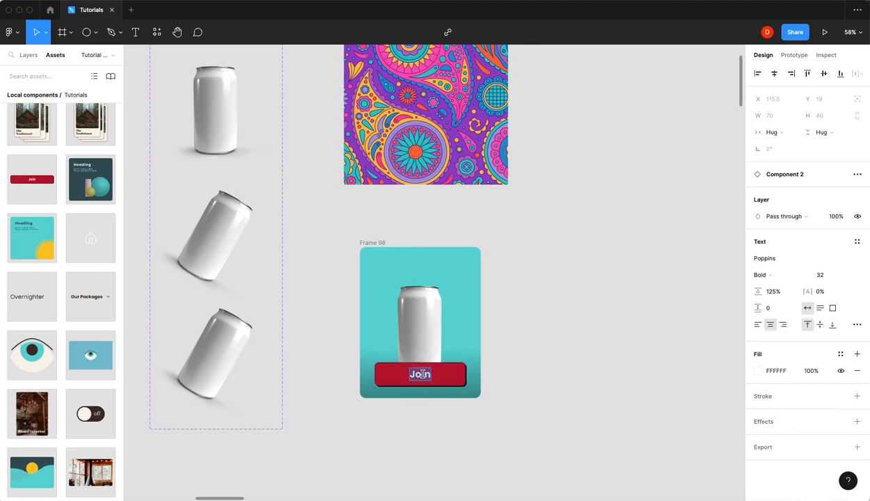
pyautogui.write('Buy NOw')
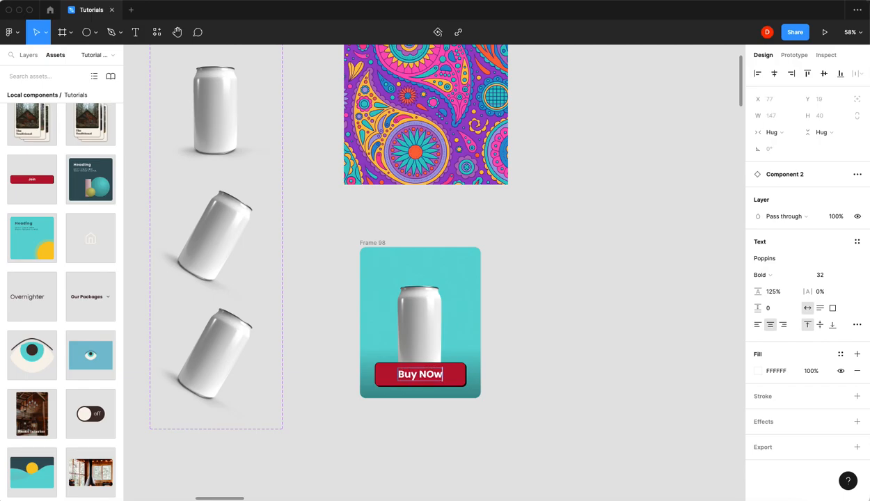
pyautogui.write('Buy Now')
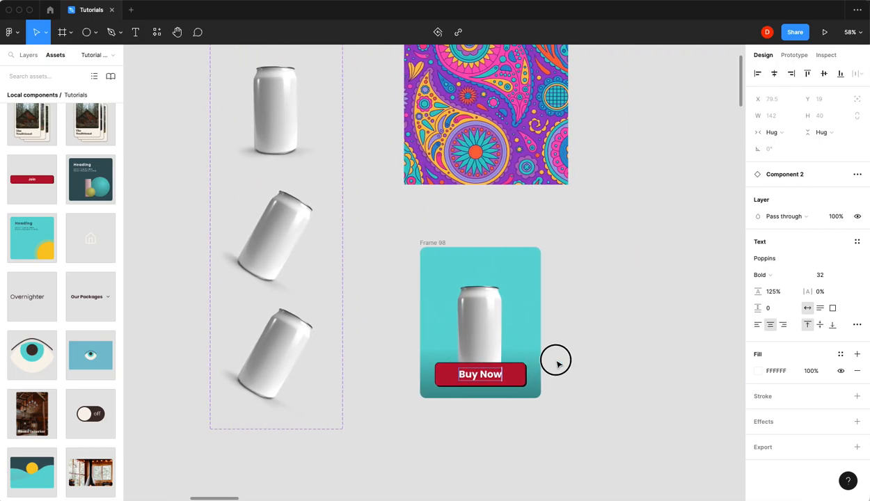
pyautogui.click(478, 373)
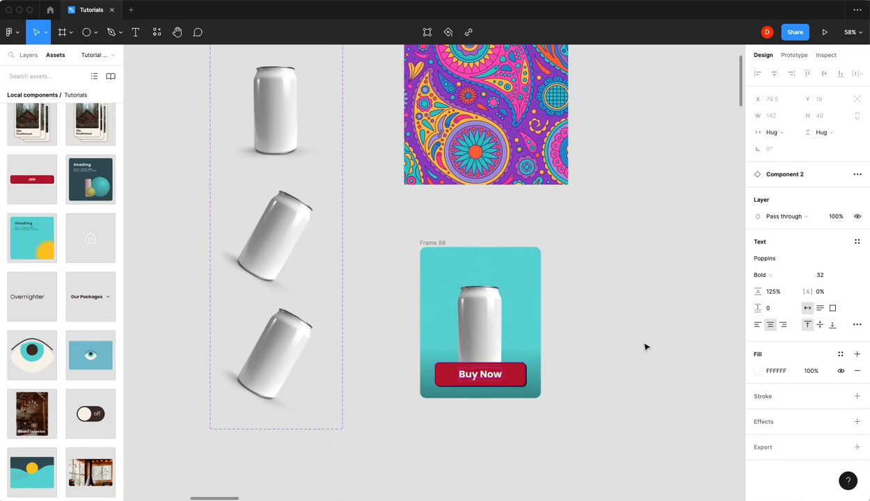
# Step: Set the button text size to 20 and its vertical padding to 15
pyautogui.click(820, 274)
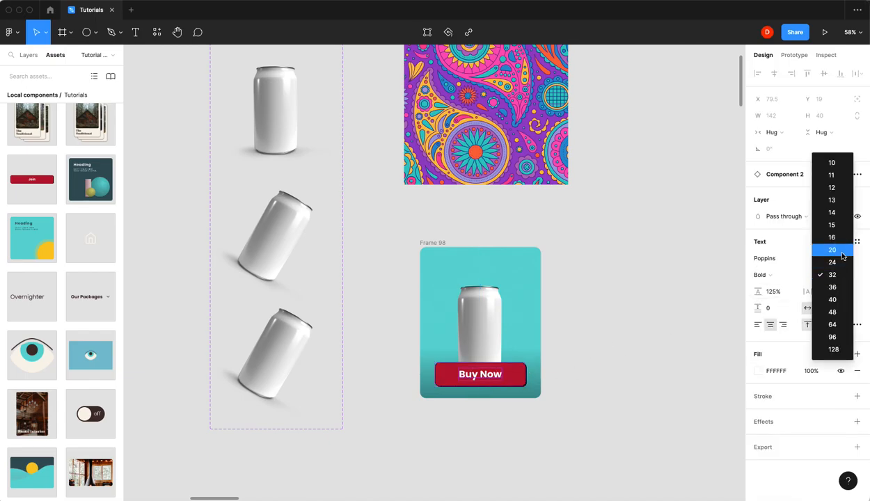
pyautogui.click(832, 249)
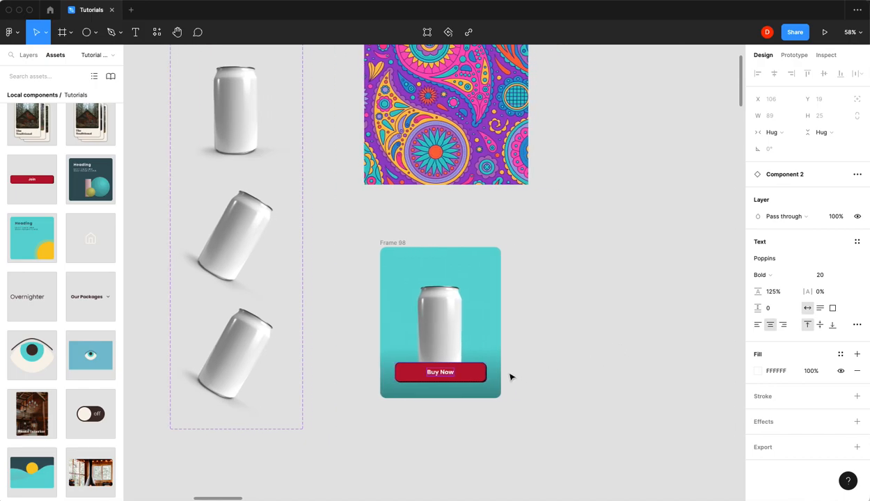
pyautogui.click(440, 372)
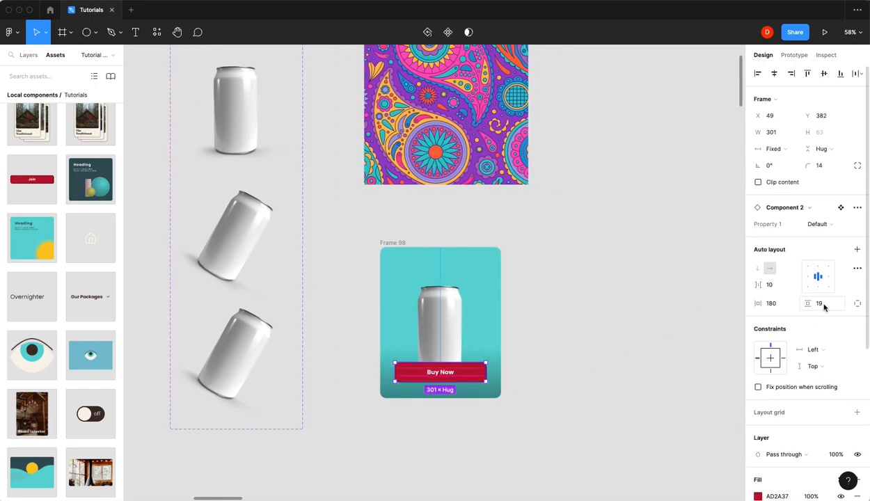
pyautogui.click(821, 304)
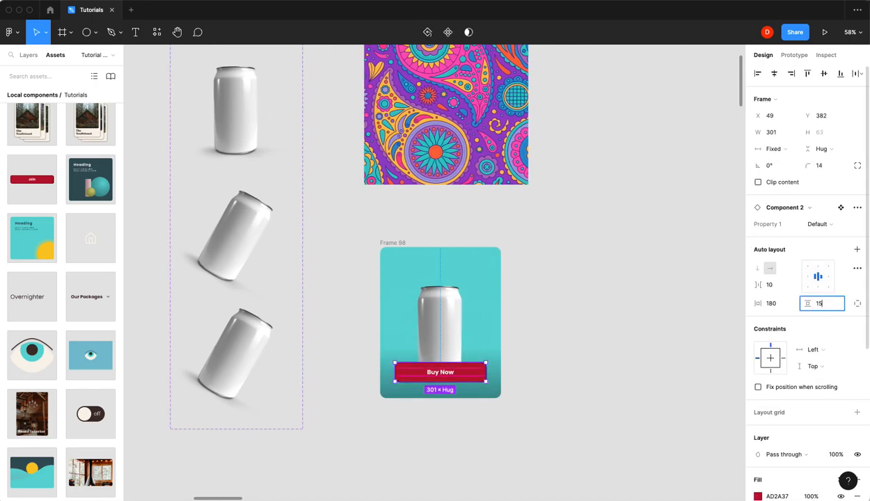
pyautogui.moveTo(557, 364)
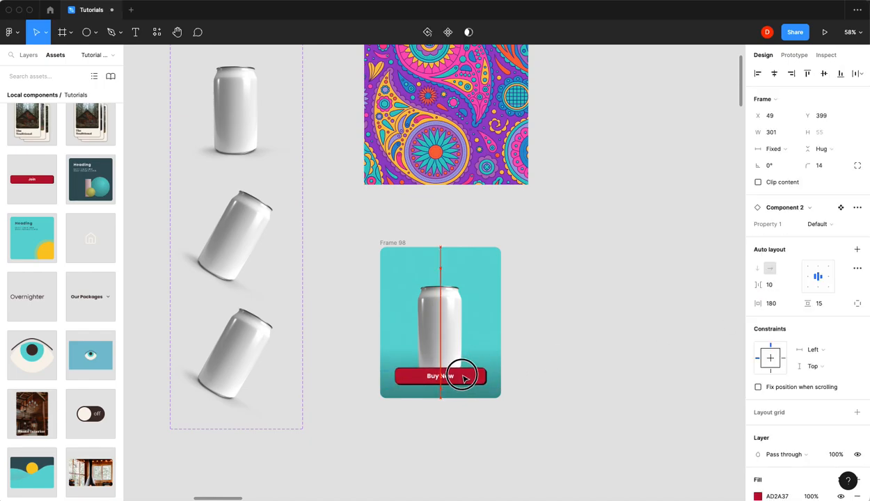
pyautogui.click(564, 367)
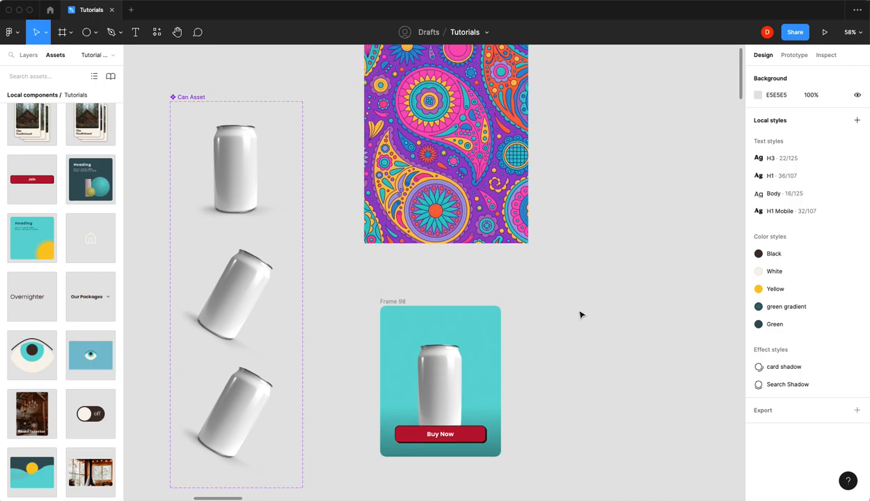
# Step: Move the paisley pattern into the tile, enlarge it to about 580 × 718 and rotate it roughly -28°
pyautogui.click(445, 144)
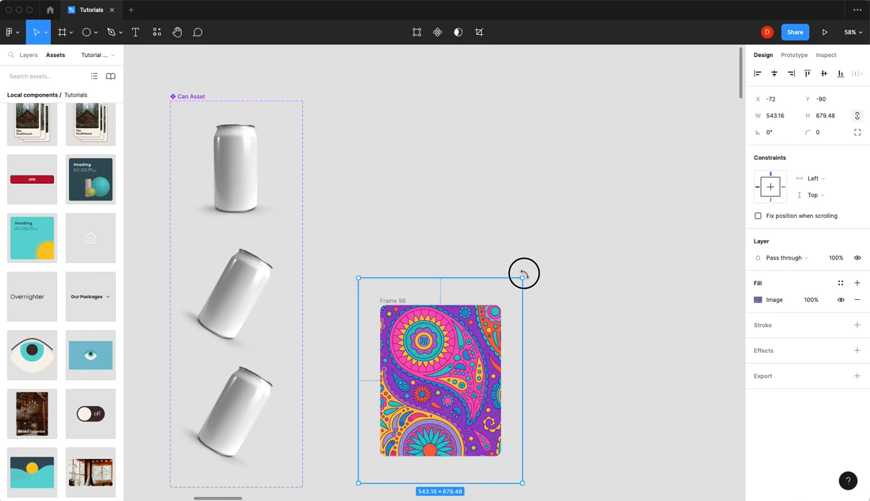
pyautogui.moveTo(536, 280)
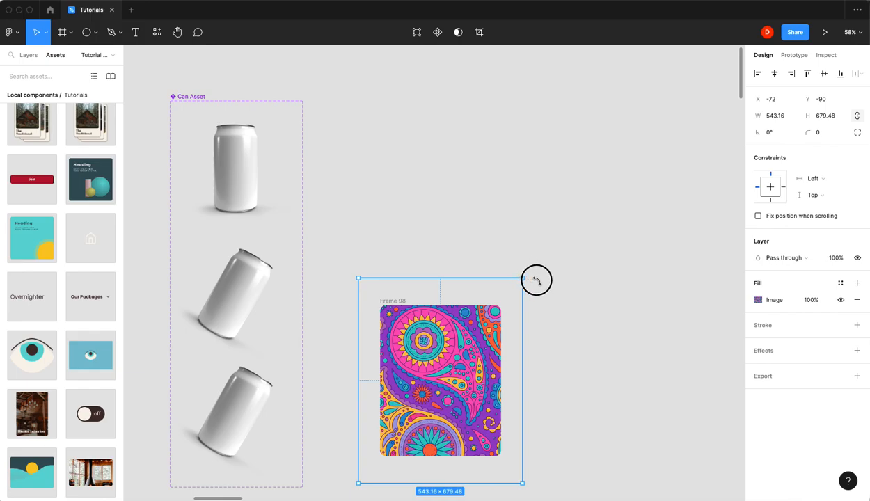
pyautogui.moveTo(536, 279); pyautogui.dragTo(570, 318)
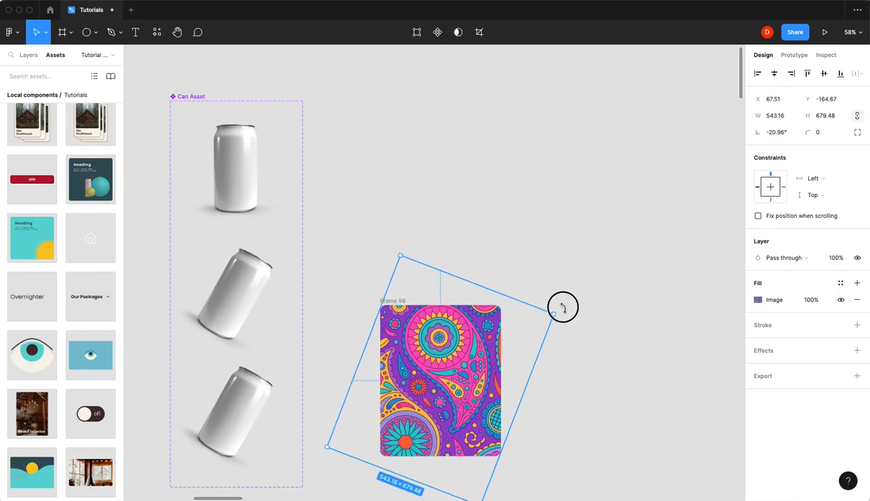
pyautogui.moveTo(562, 308); pyautogui.dragTo(554, 317)
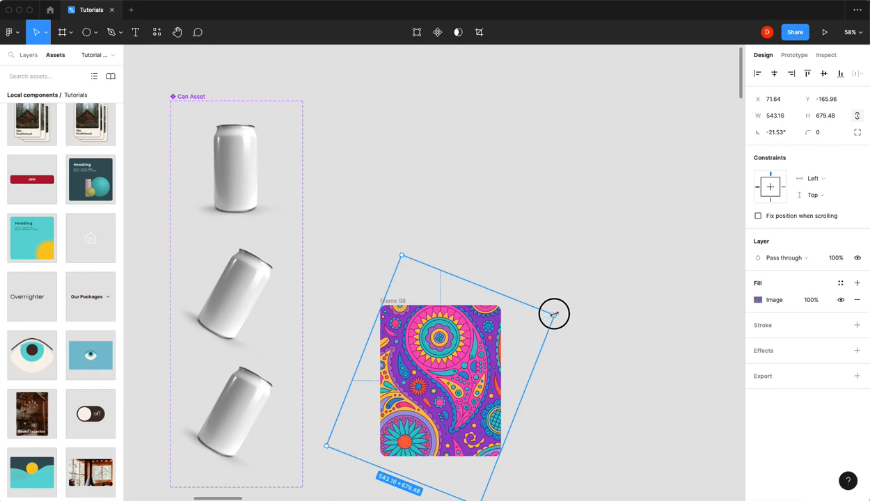
pyautogui.moveTo(554, 314); pyautogui.dragTo(561, 311)
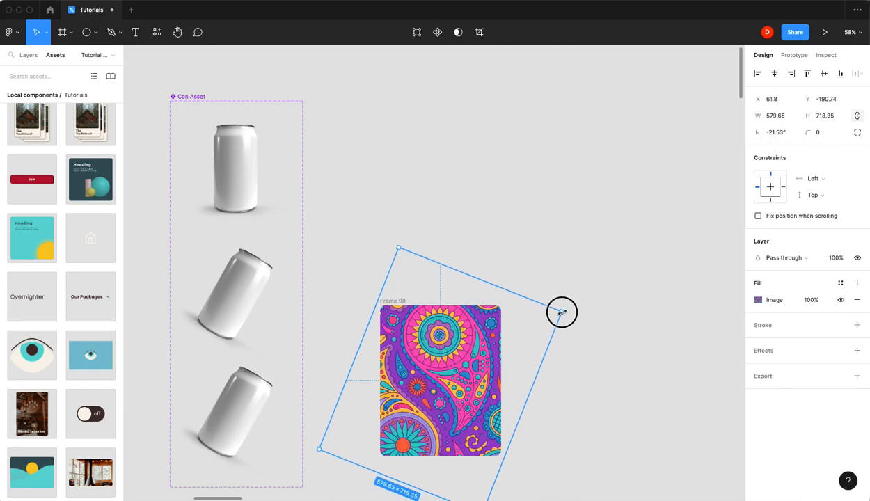
pyautogui.moveTo(561, 311); pyautogui.dragTo(571, 317)
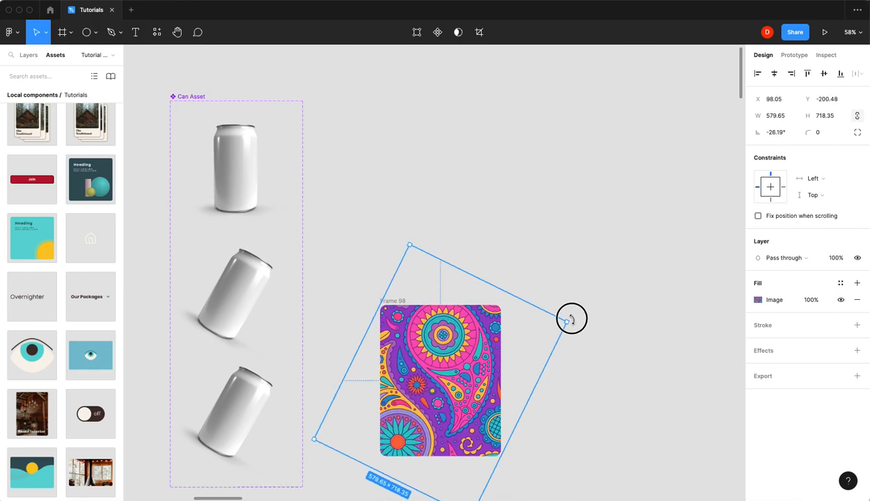
pyautogui.moveTo(572, 318); pyautogui.dragTo(568, 327)
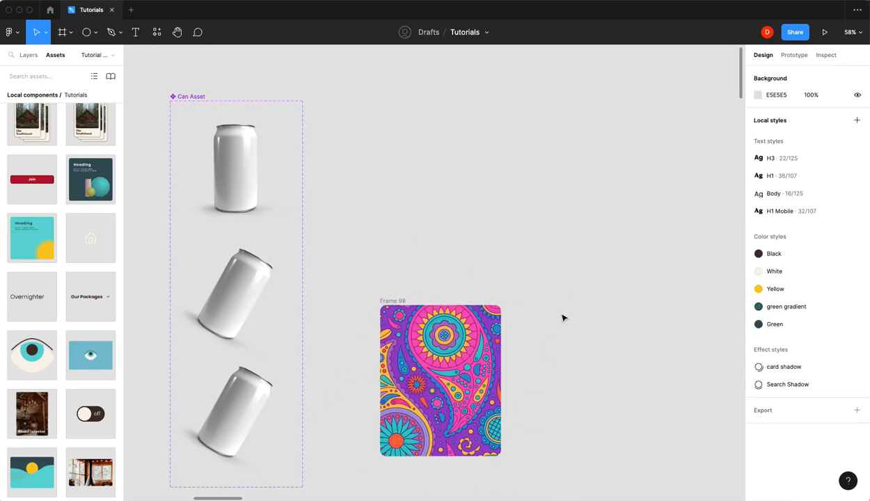
pyautogui.click(440, 380)
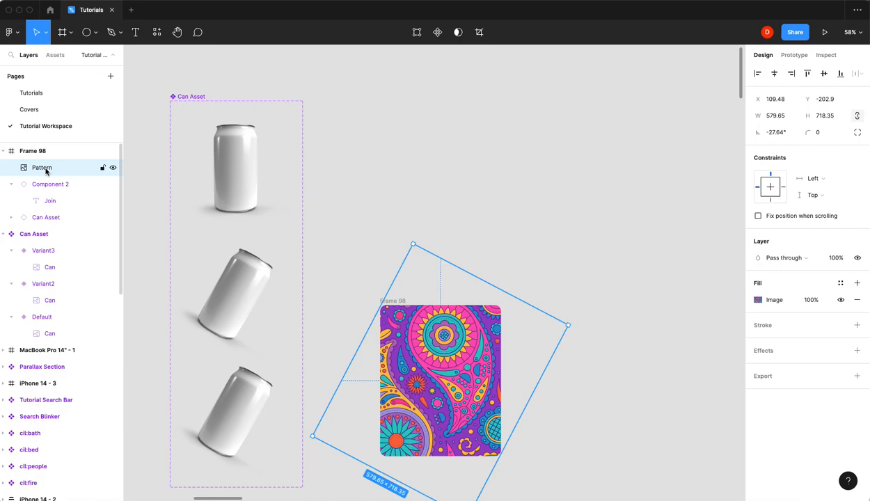
# Step: Draw a grey circle over the Pattern layer and enlarge it past the tile's top edge
pyautogui.click(86, 32)
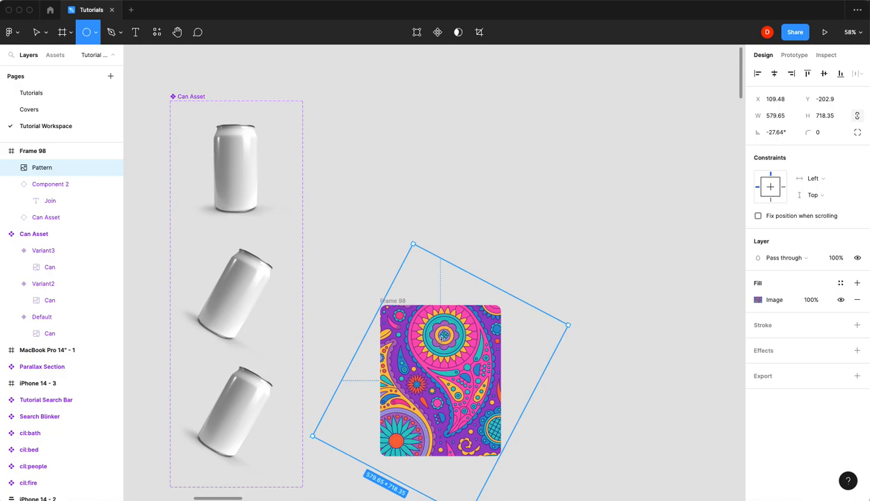
pyautogui.moveTo(409, 313)
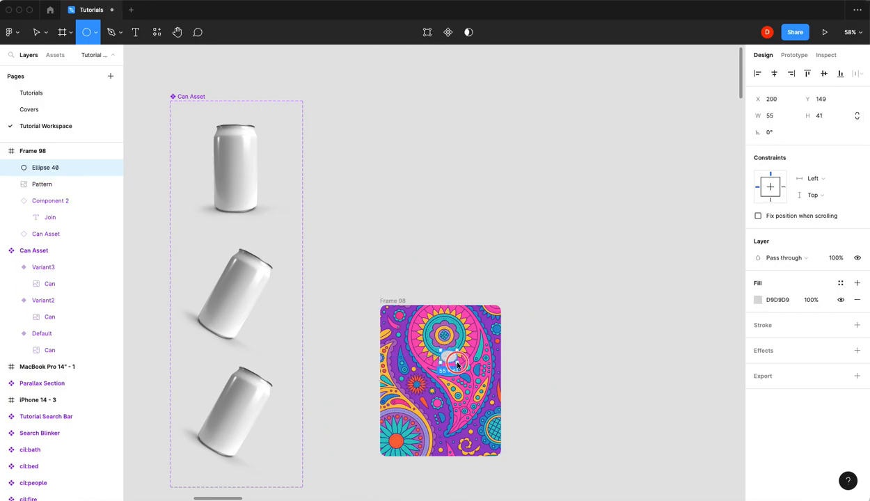
pyautogui.moveTo(457, 362); pyautogui.dragTo(481, 390)
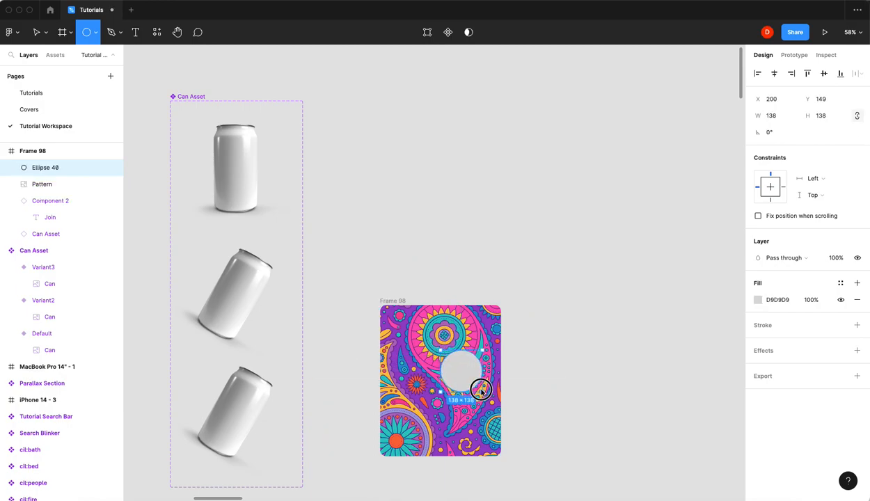
pyautogui.moveTo(480, 390); pyautogui.dragTo(503, 407)
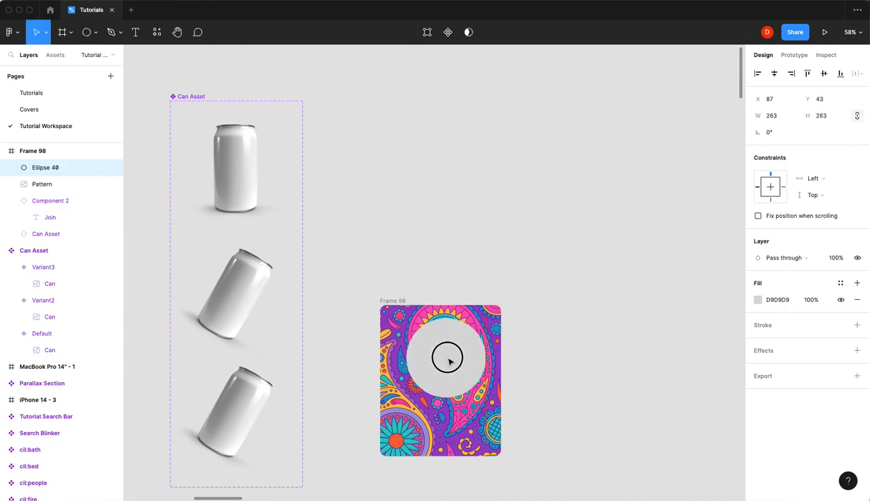
pyautogui.moveTo(448, 356); pyautogui.dragTo(435, 340)
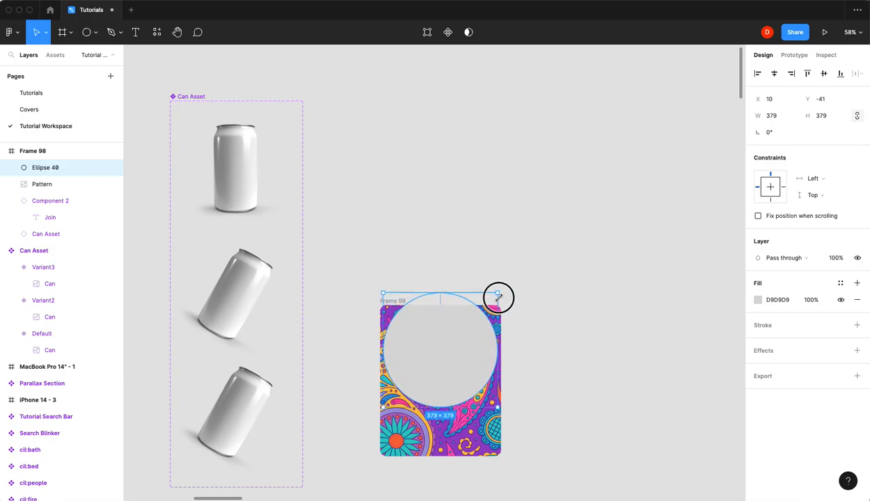
pyautogui.moveTo(499, 298); pyautogui.dragTo(508, 292)
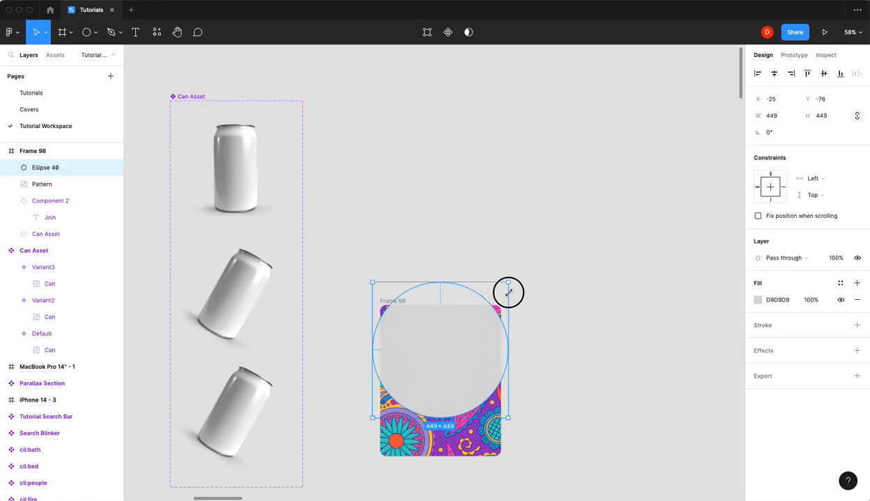
# Step: Alt-drag two duplicate circles of different sizes along the tile and select all three
pyautogui.moveTo(508, 291); pyautogui.dragTo(450, 354)
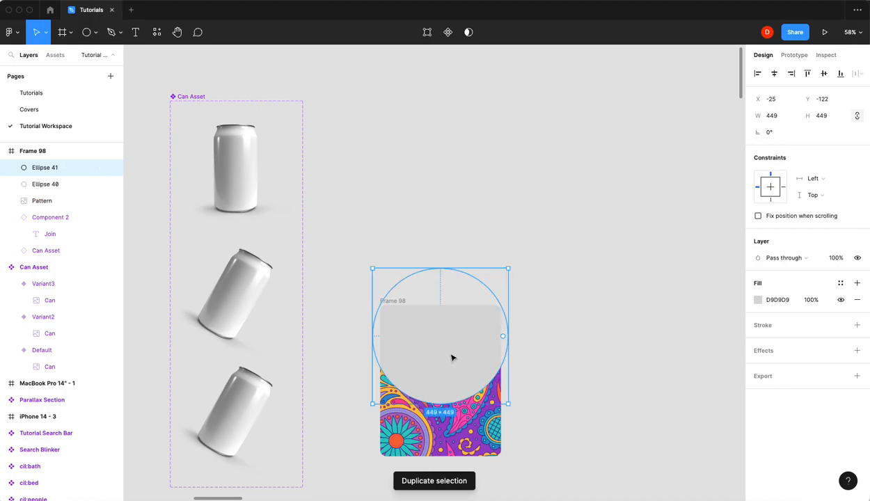
pyautogui.moveTo(452, 357); pyautogui.dragTo(453, 423)
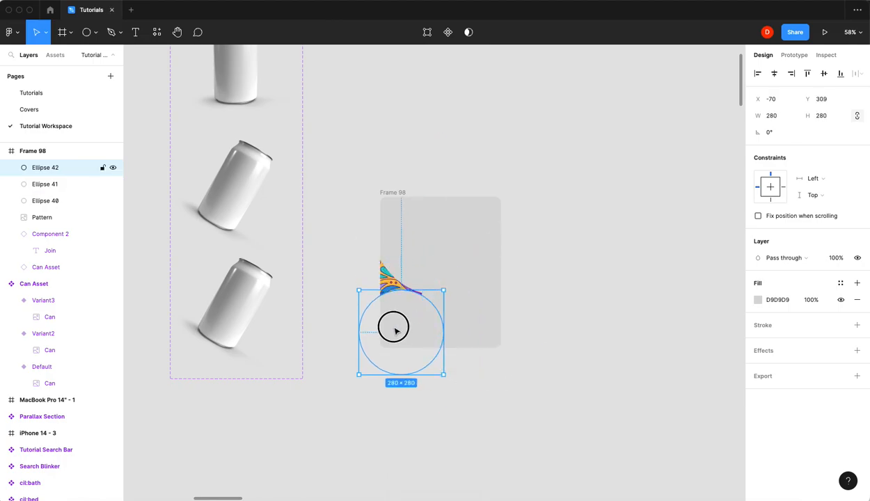
pyautogui.moveTo(394, 327); pyautogui.dragTo(384, 309)
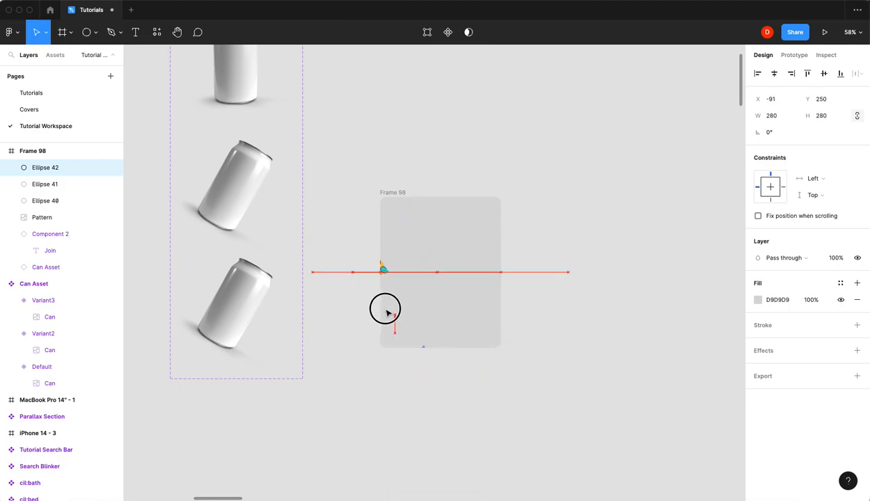
pyautogui.moveTo(384, 313); pyautogui.dragTo(448, 259)
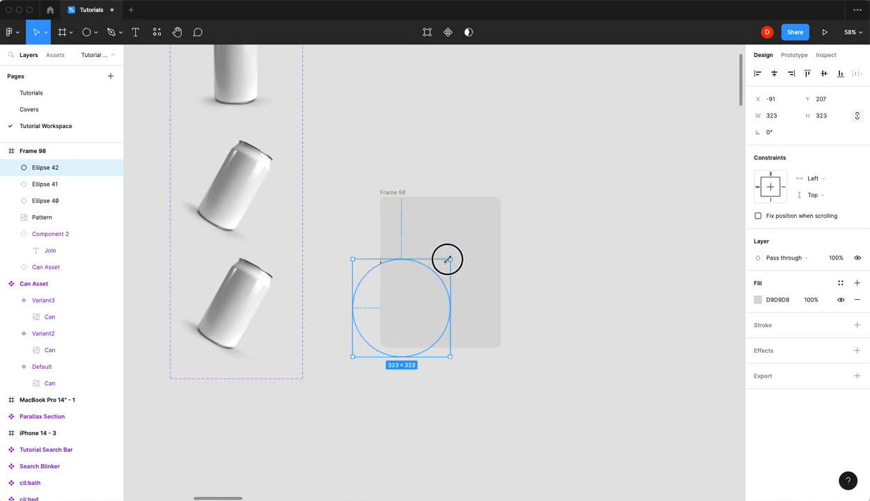
pyautogui.moveTo(448, 259); pyautogui.dragTo(413, 291)
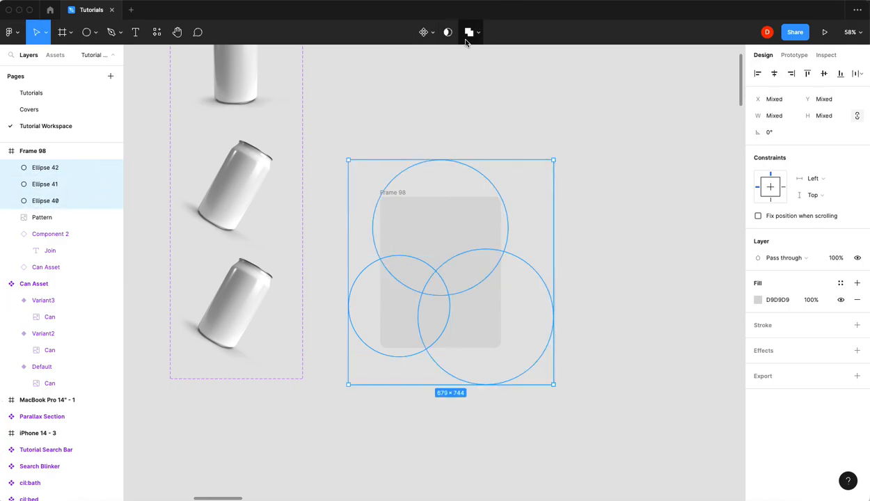
# Step: Union the three circles, use the union as a mask over the paisley image, and name the group 'pattern'
pyautogui.click(469, 32)
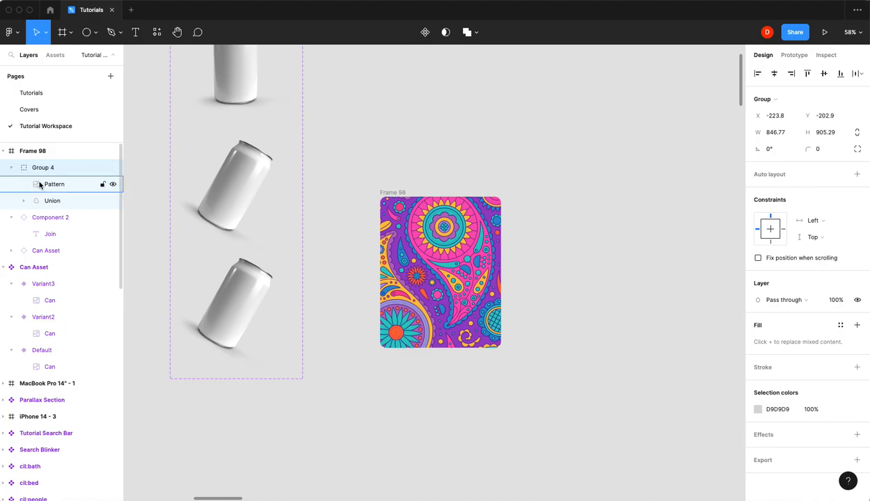
pyautogui.rightClick(53, 201)
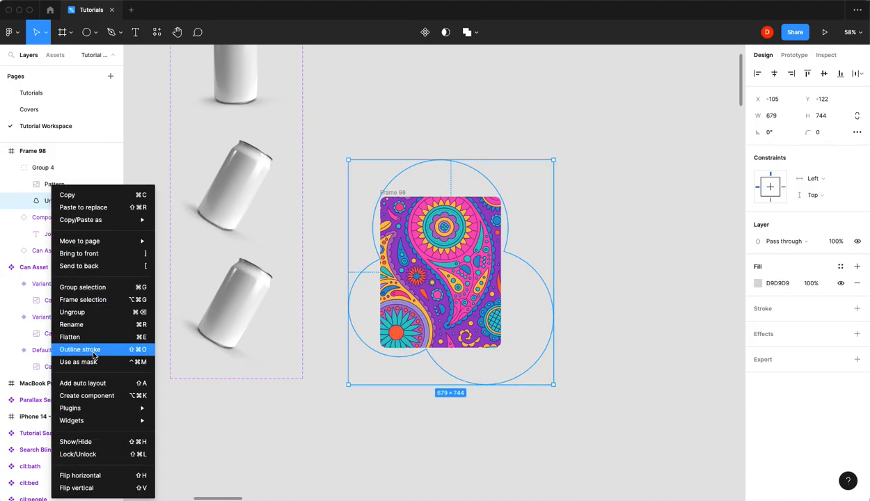
pyautogui.click(77, 362)
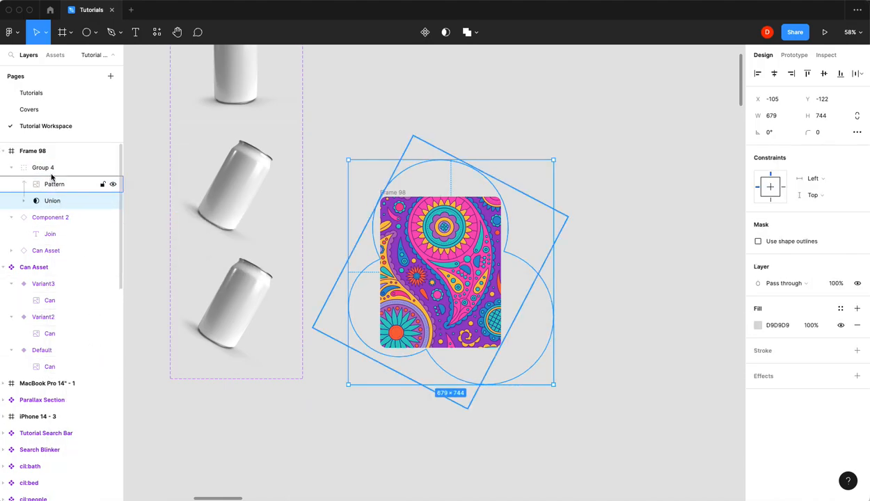
pyautogui.doubleClick(43, 167)
pyautogui.write('pattern')
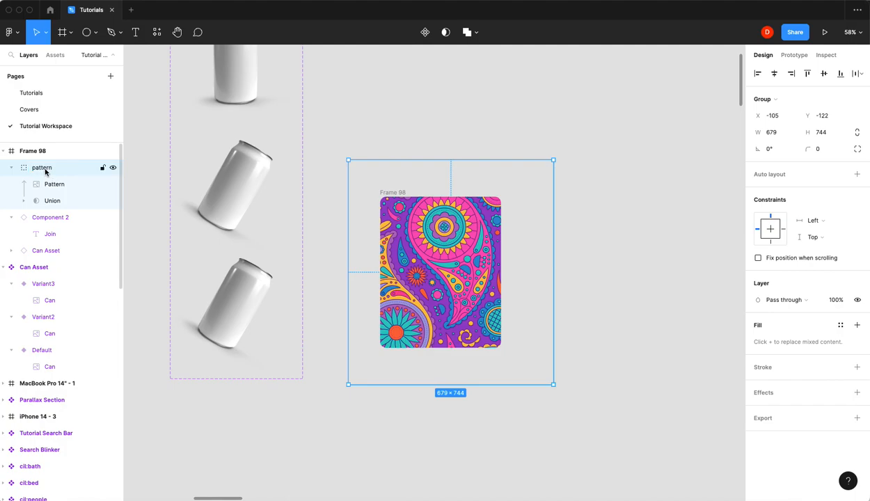
pyautogui.click(17, 167)
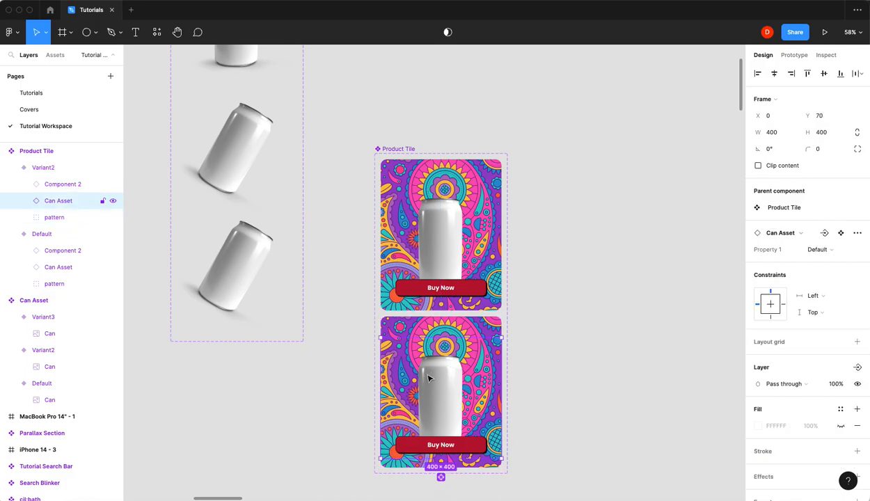
# Step: Set Variant2's Can Asset to the tilted Variant3, rotate its paisley image, then select the Default variant
pyautogui.click(819, 249)
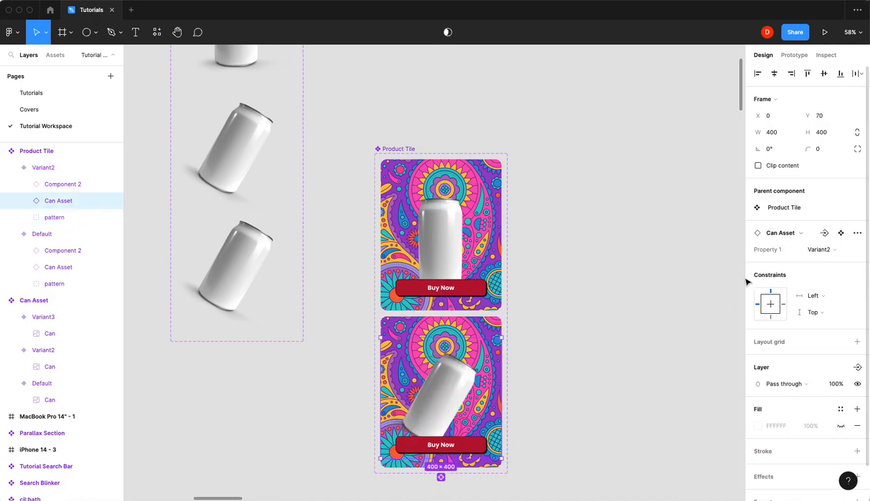
pyautogui.moveTo(556, 379)
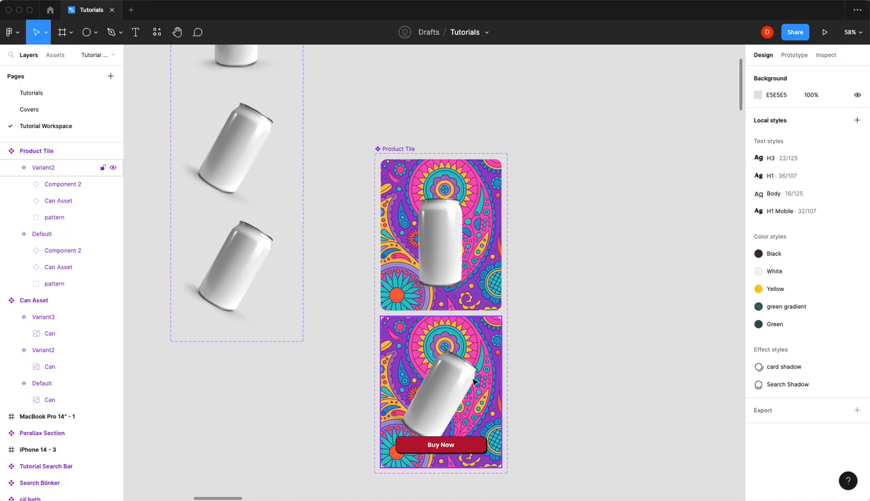
pyautogui.moveTo(482, 339)
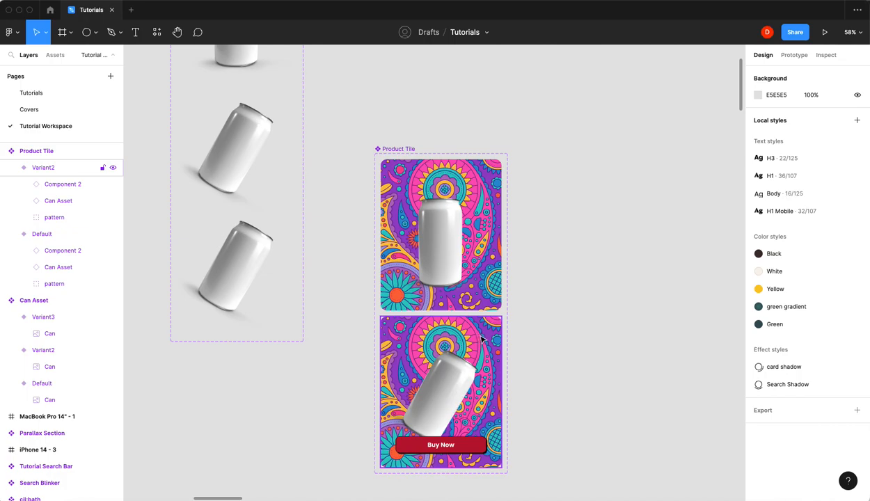
pyautogui.click(22, 217)
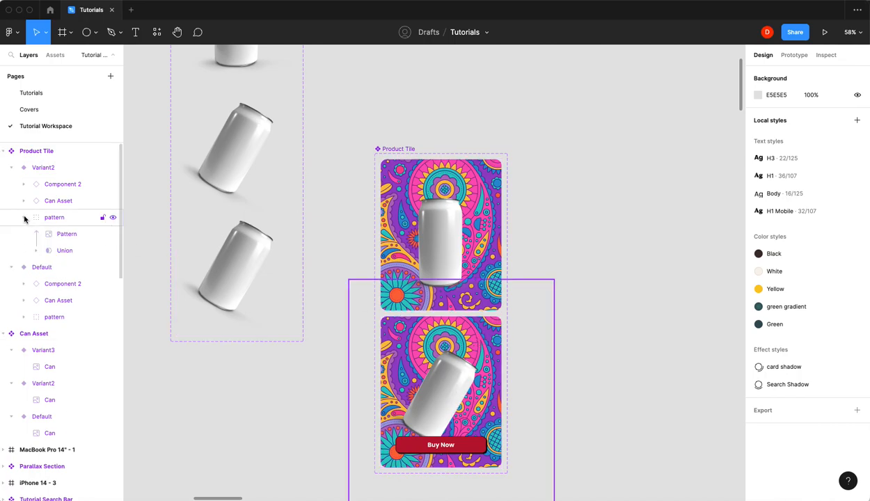
pyautogui.click(67, 234)
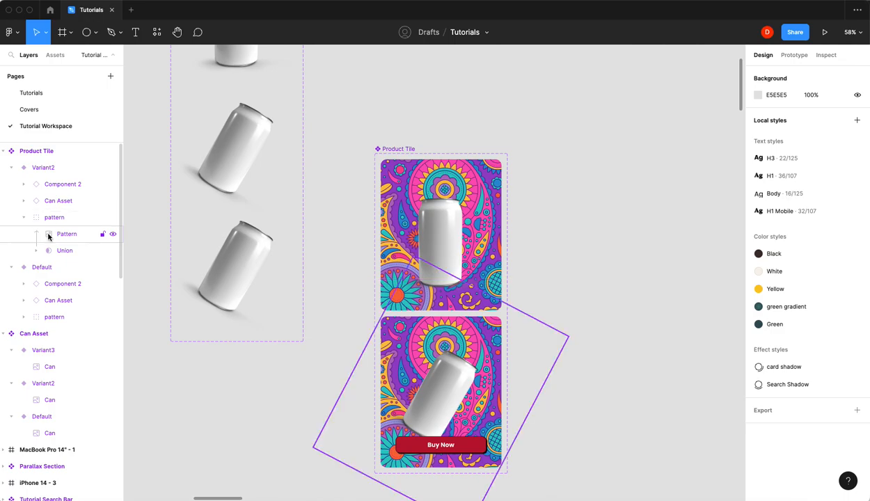
pyautogui.click(67, 234)
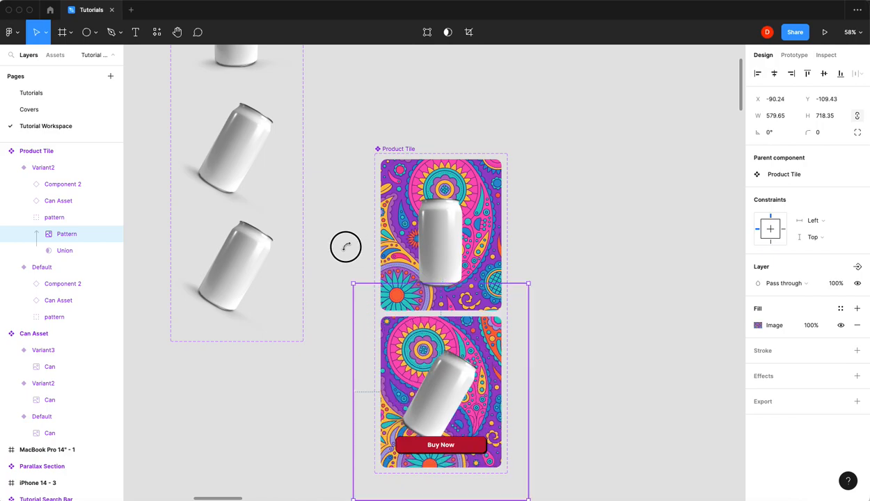
pyautogui.moveTo(352, 251)
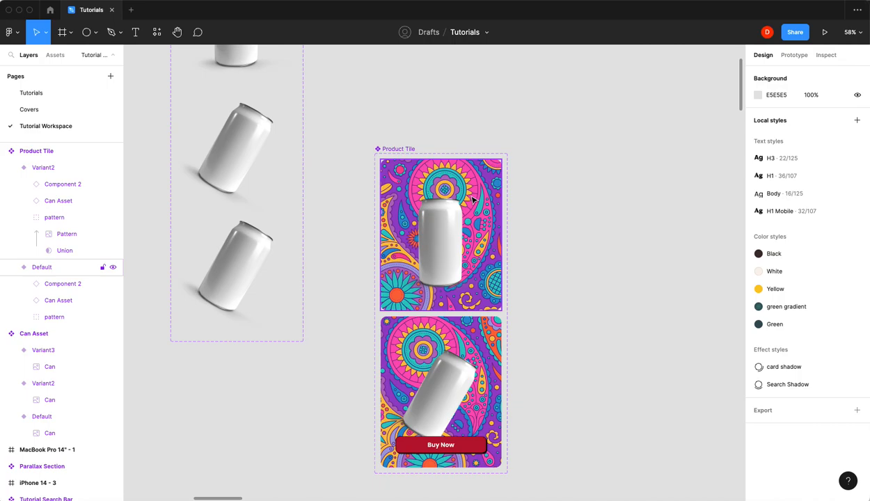
pyautogui.click(41, 267)
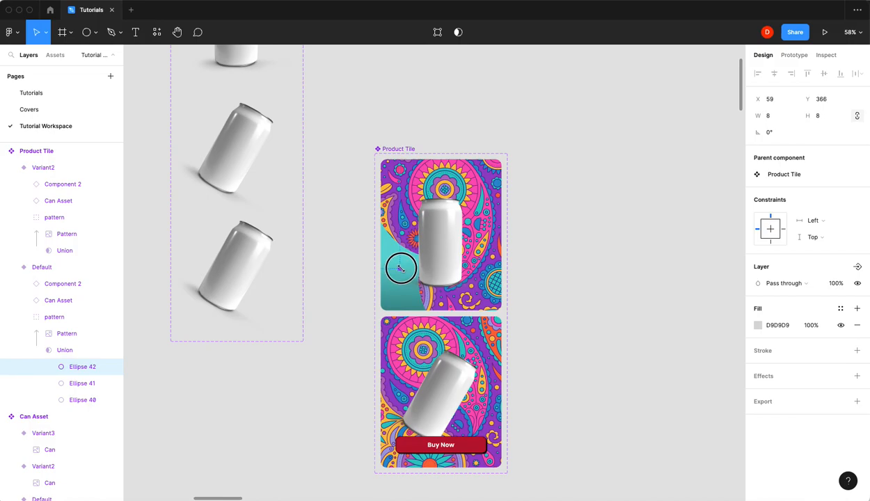
# Step: Shrink Ellipse 42 to size 1 and Ellipse 41 to a tiny dot, leaving a plain teal tile
pyautogui.click(821, 116)
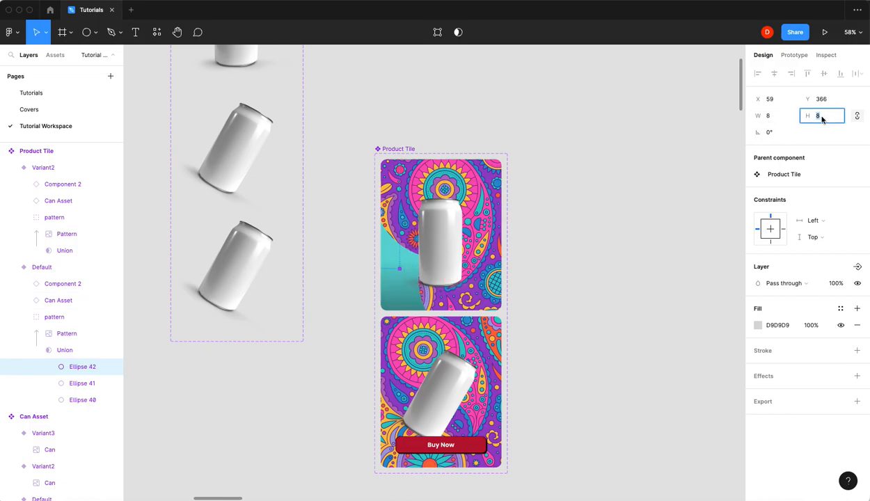
pyautogui.write('1')
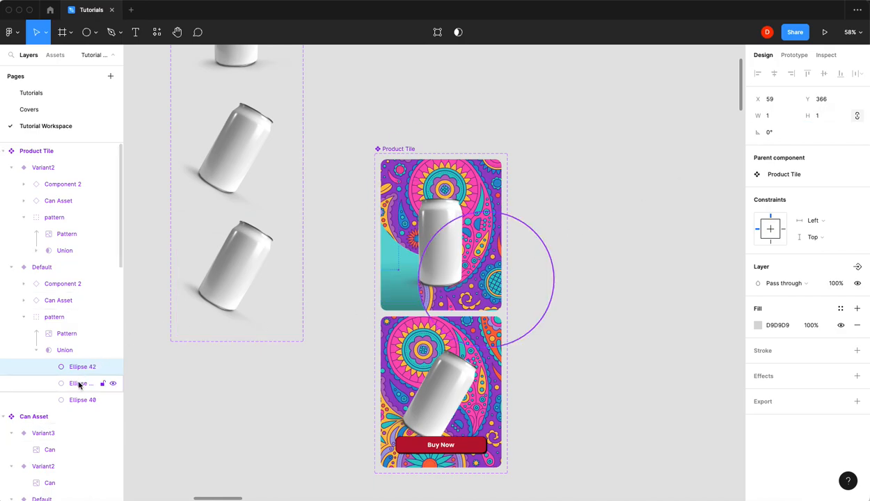
pyautogui.click(82, 384)
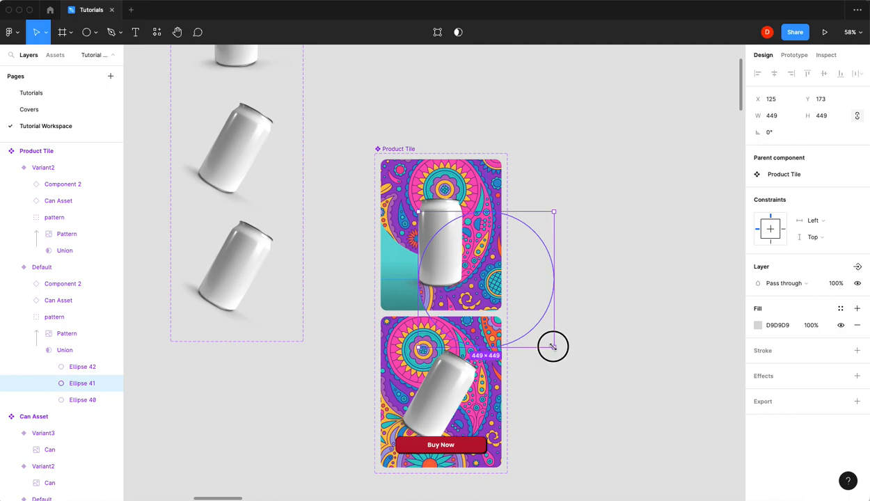
pyautogui.moveTo(554, 346); pyautogui.dragTo(532, 320)
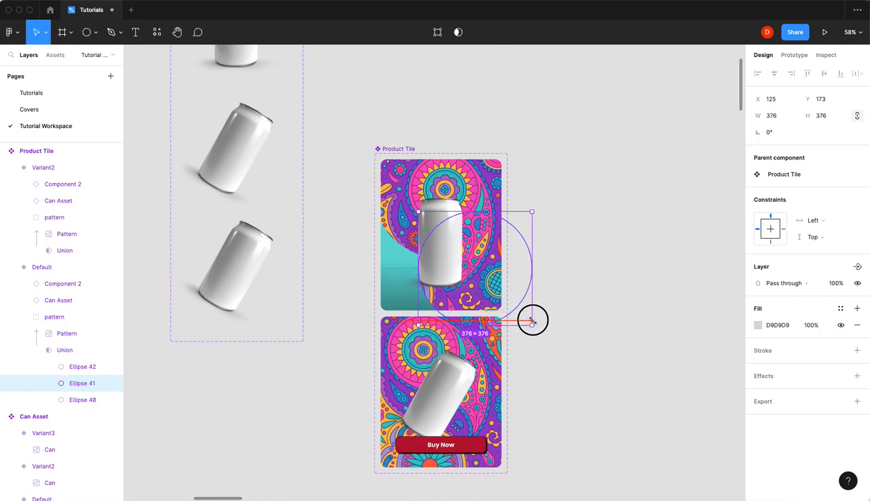
pyautogui.moveTo(531, 320); pyautogui.dragTo(506, 300)
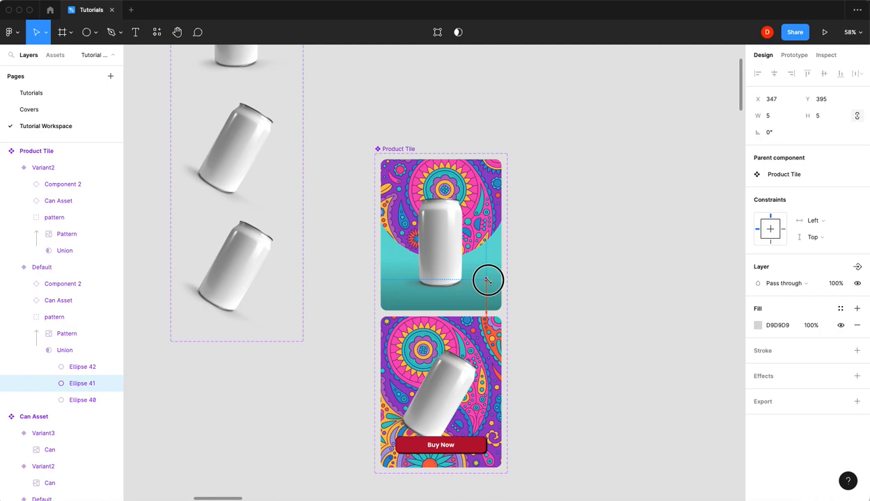
pyautogui.click(821, 116)
pyautogui.write('1')
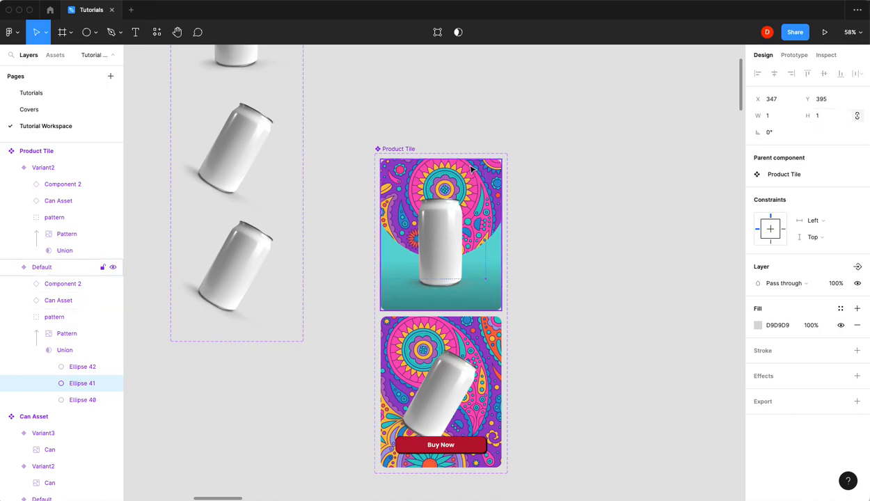
pyautogui.click(82, 367)
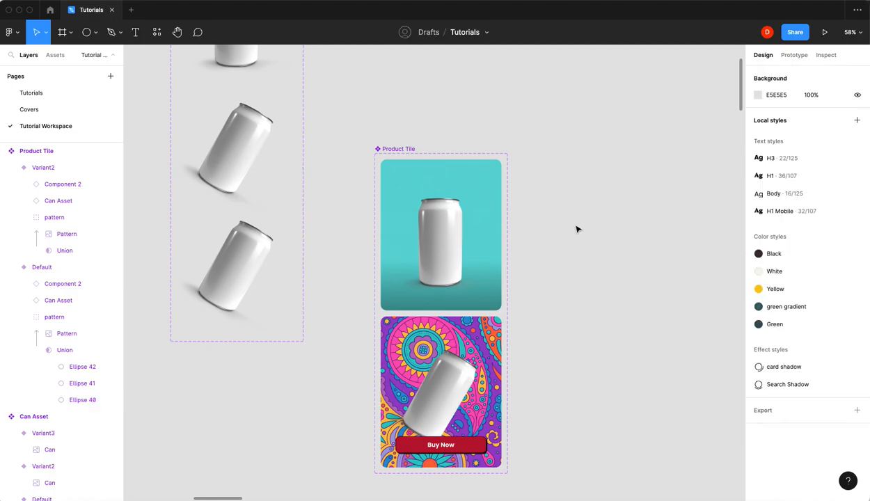
pyautogui.moveTo(582, 233)
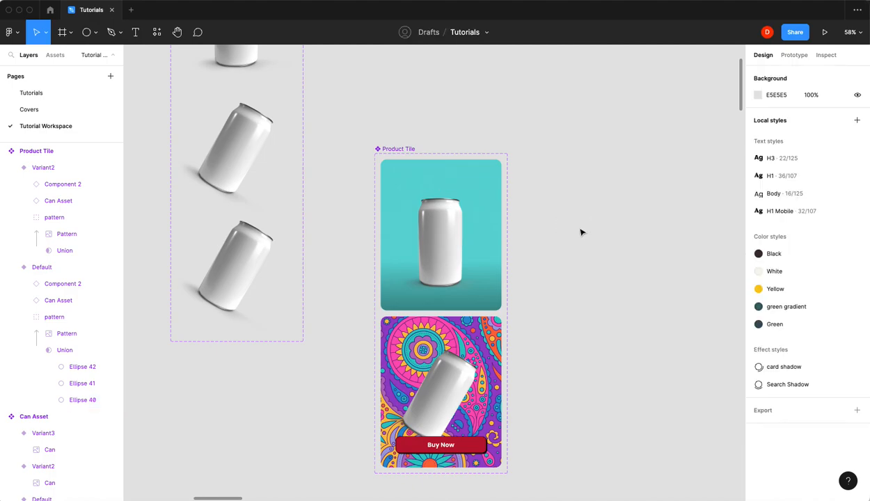
pyautogui.moveTo(583, 245)
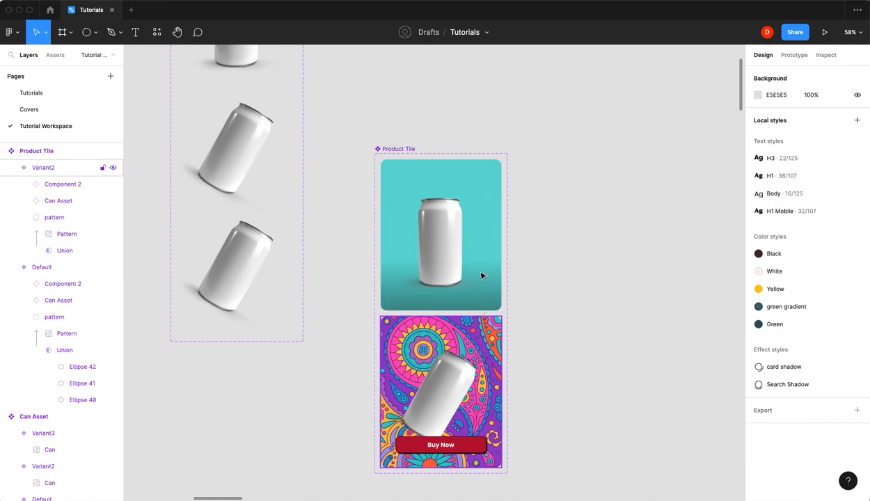
# Step: Make the Default variant change to Variant2 while hovering with smart-animate ease-out easing
pyautogui.click(793, 56)
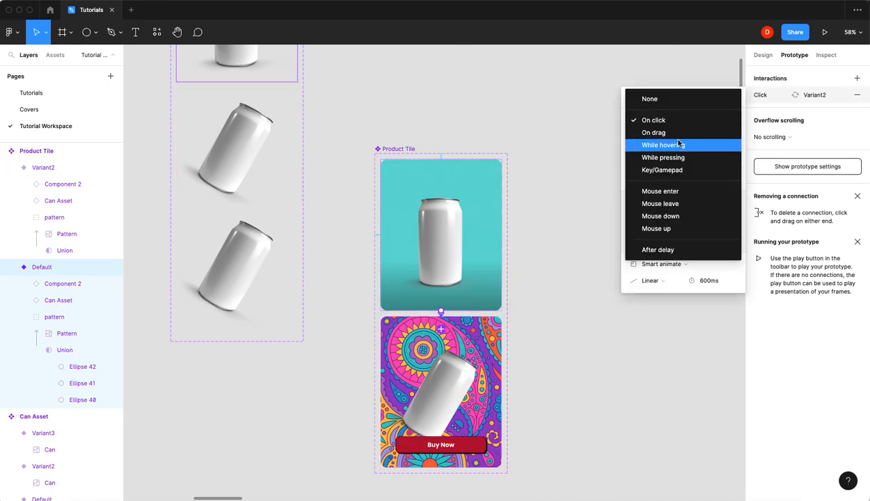
pyautogui.click(662, 144)
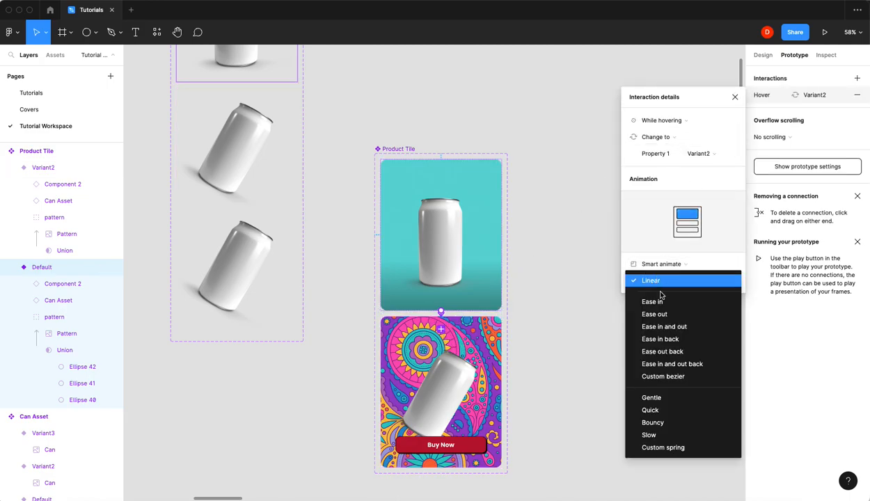
pyautogui.moveTo(654, 314)
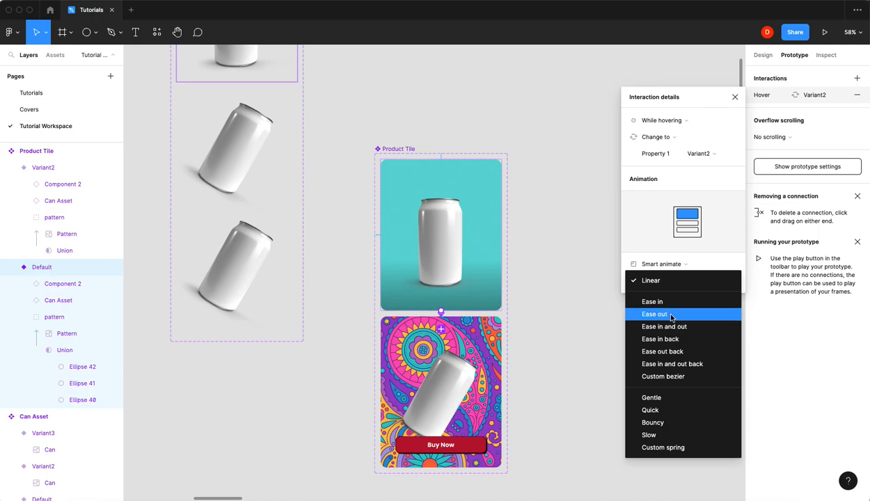
pyautogui.click(654, 314)
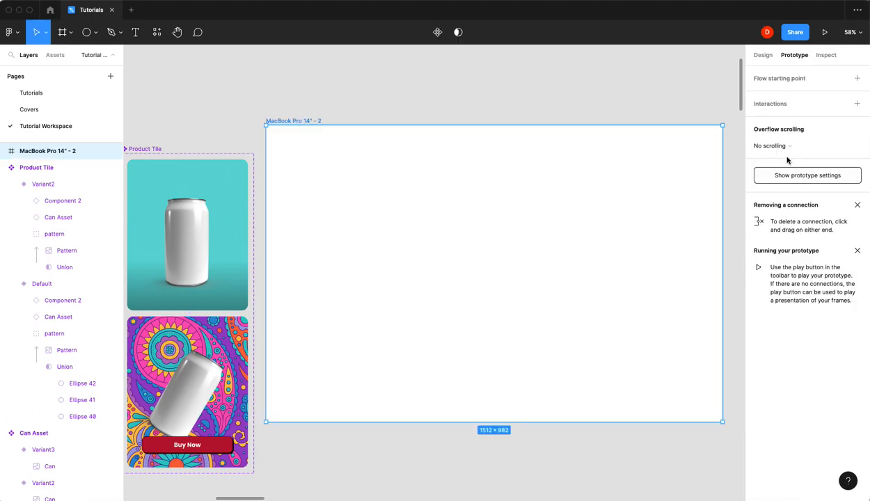
# Step: Give the MacBook frame a light cream fill and place a Product Tile instance from Assets
pyautogui.click(767, 32)
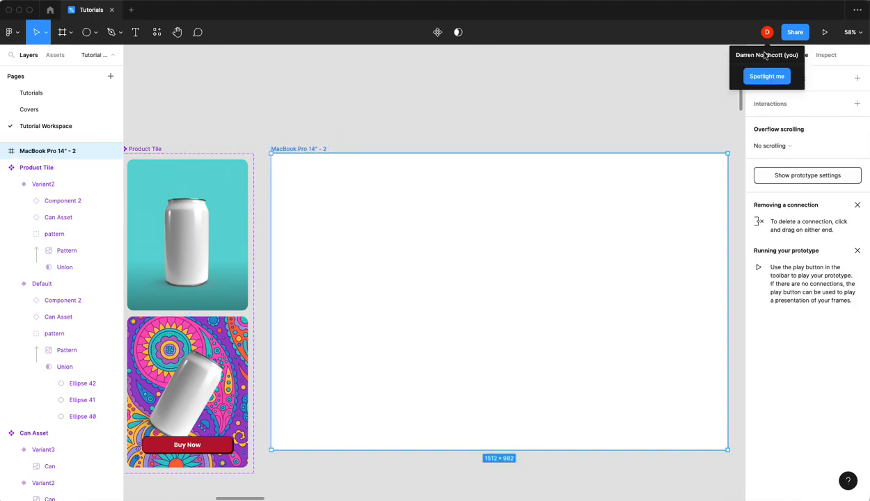
pyautogui.click(763, 56)
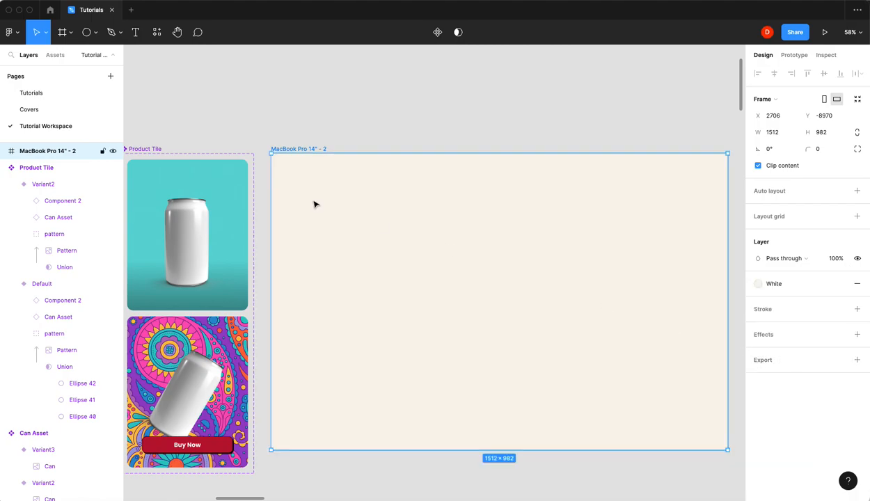
pyautogui.click(55, 56)
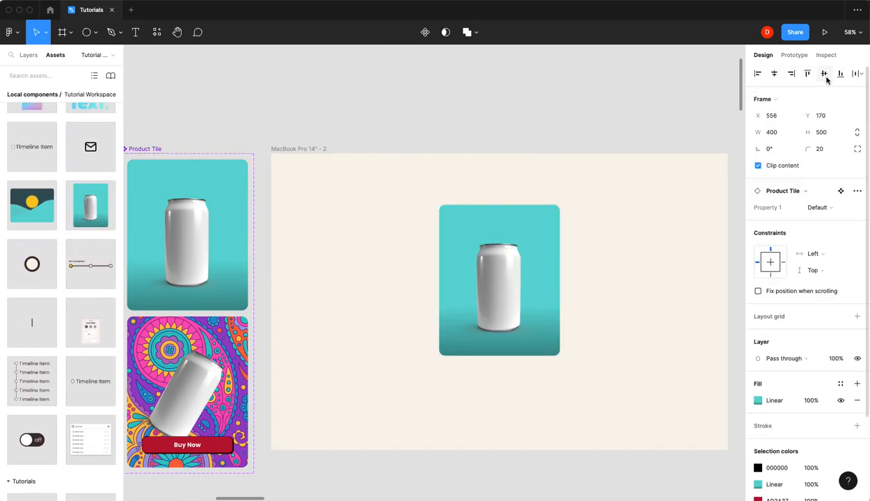
# Step: Centre the tile in the frame, make it a flow starting point and launch the preview
pyautogui.click(793, 55)
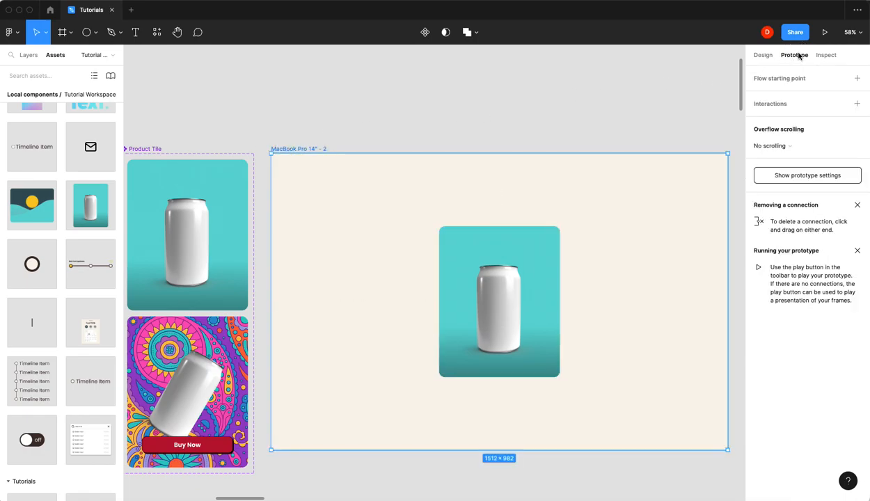
pyautogui.click(857, 78)
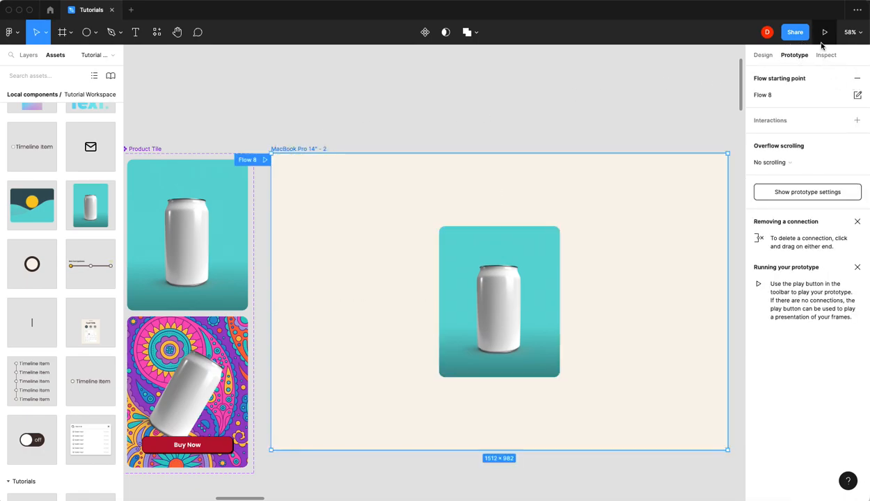
pyautogui.click(824, 32)
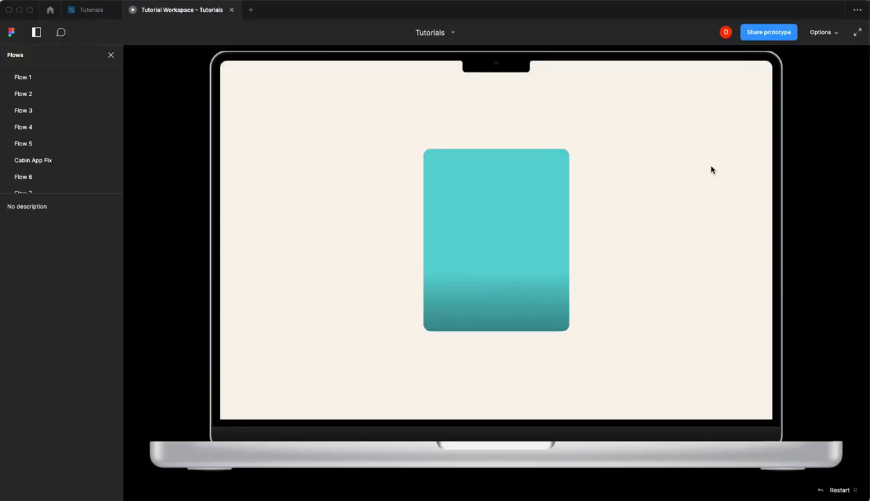
# Step: Hover the tile in the MacBook preview and try the Buy Now button to confirm the reveal
pyautogui.click(495, 240)
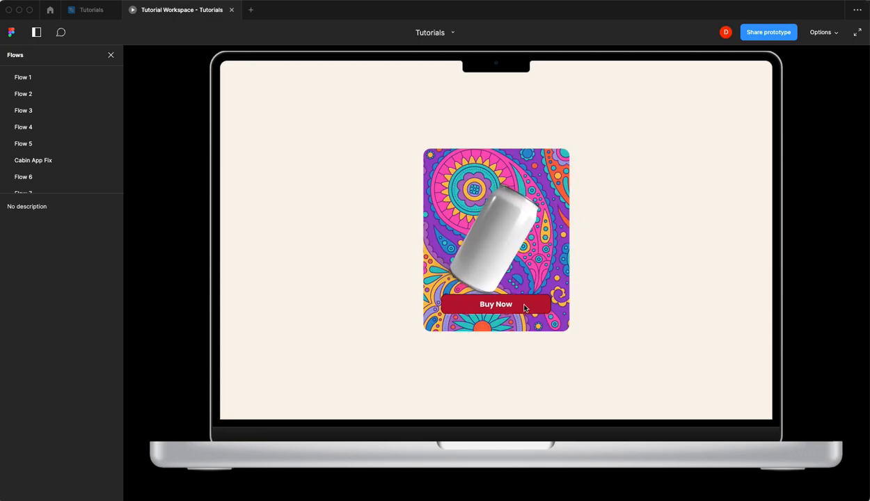
pyautogui.click(495, 304)
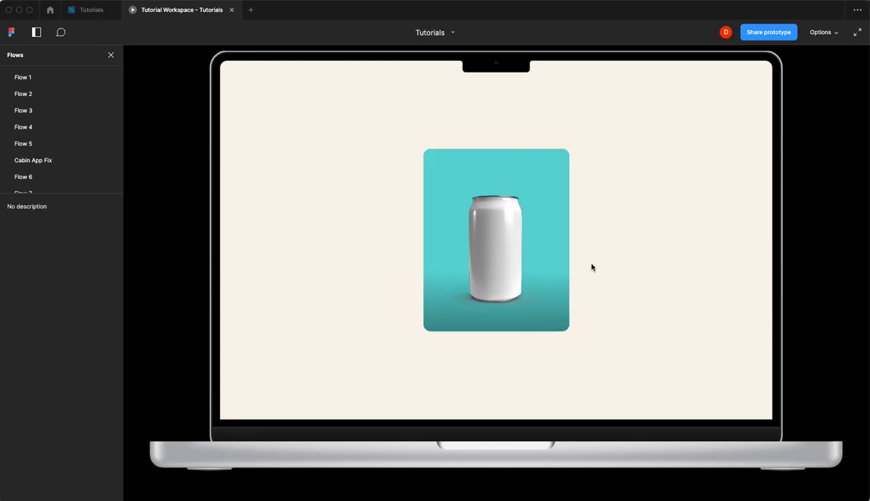